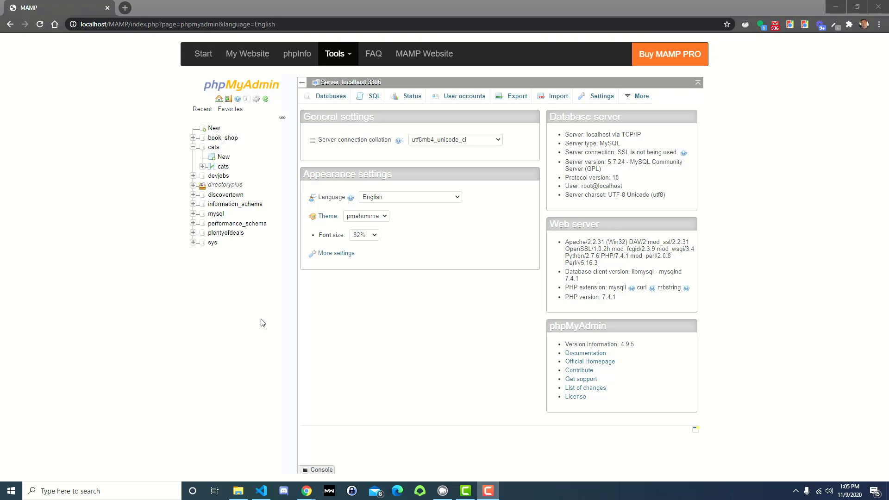
mouse_move(218, 163)
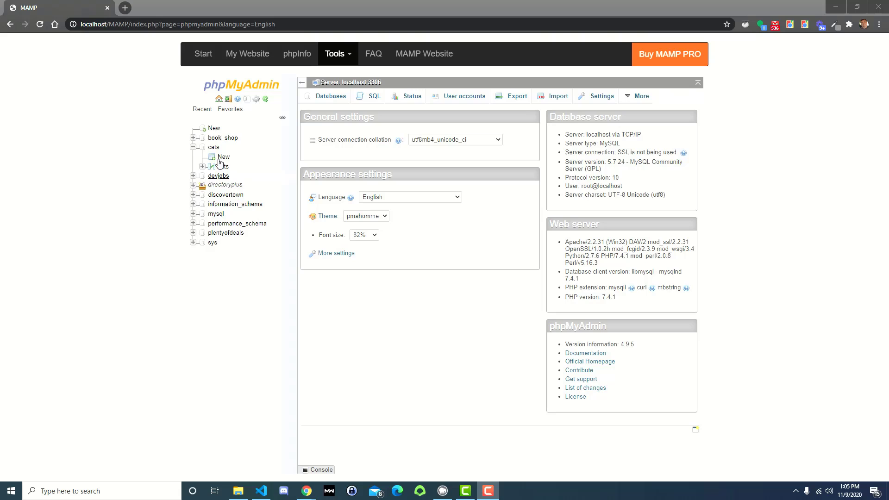
Open the cats database SQL editor and place an INSERT of 'Lima' with age 'xyz'
left_click(214, 148)
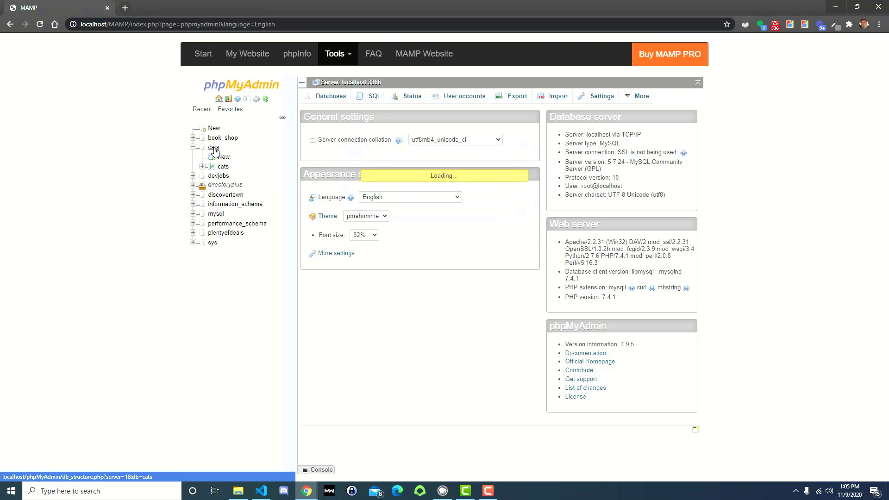
left_click(213, 147)
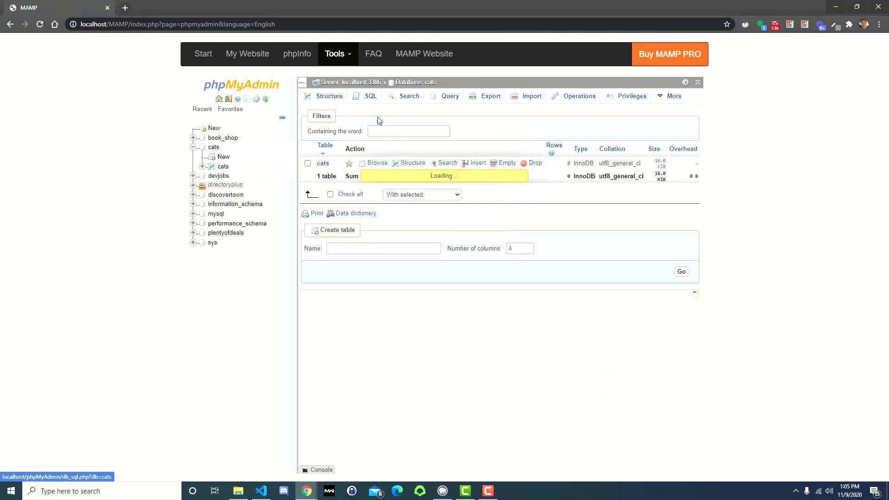
left_click(370, 95)
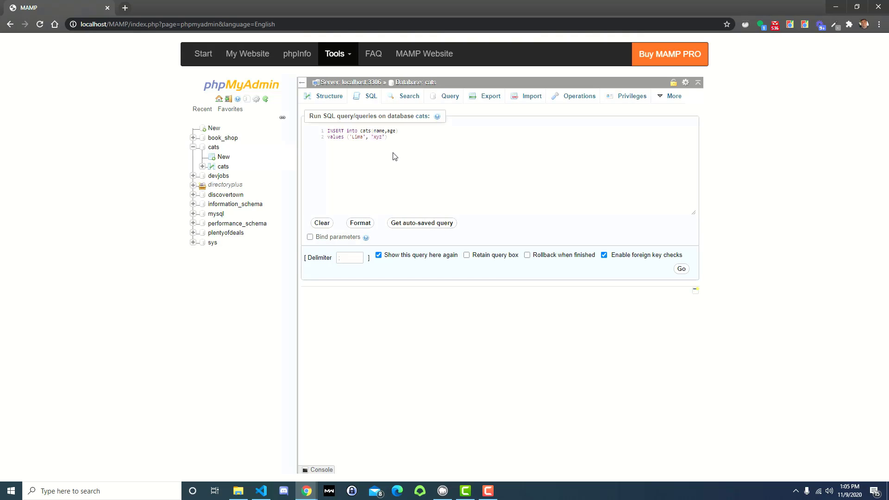
mouse_move(387, 158)
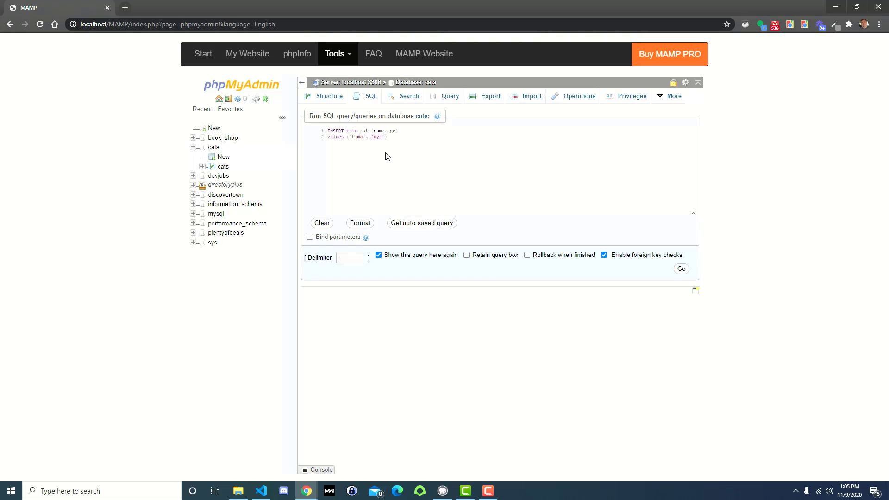
Run the INSERT, getting the #1366 incorrect integer value error for age
left_click(680, 268)
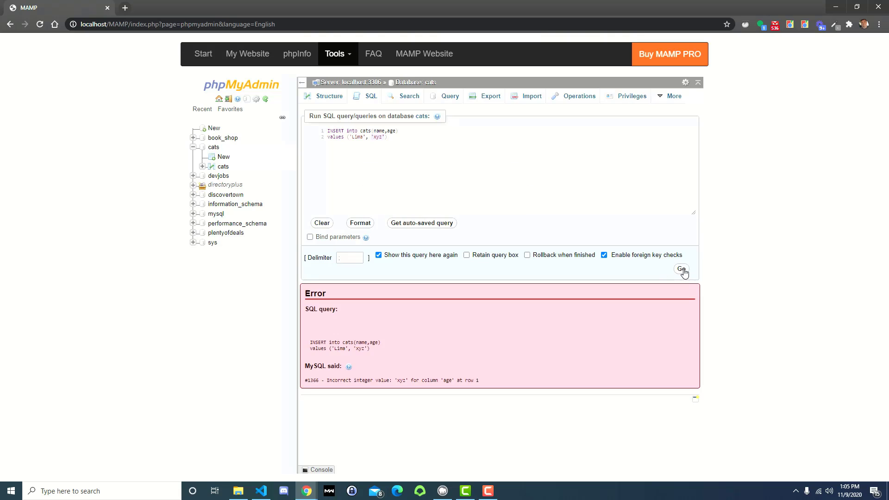
mouse_move(384, 322)
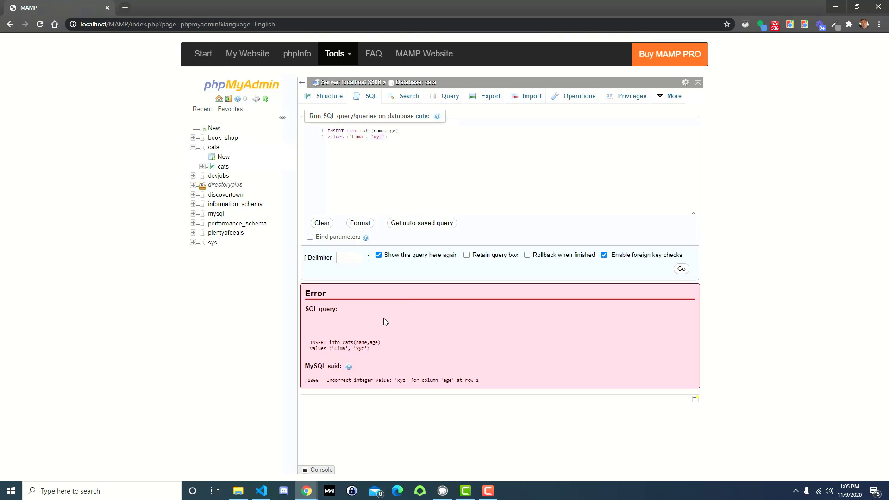
mouse_move(381, 324)
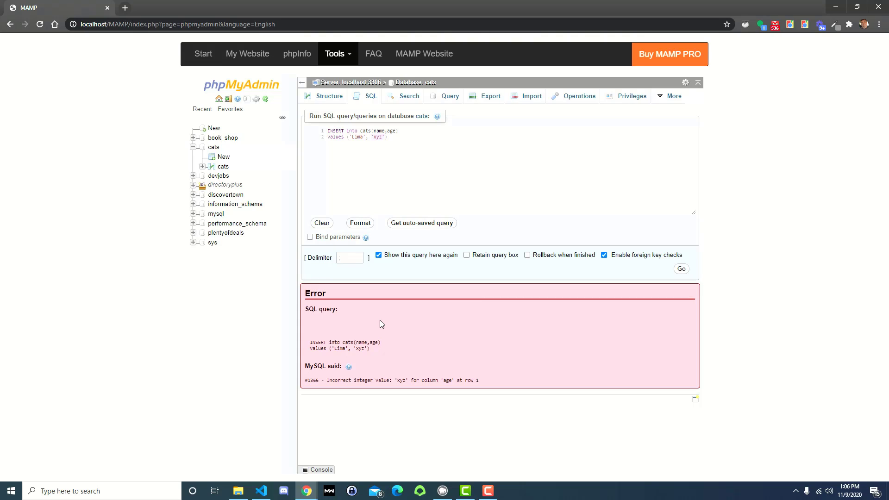
mouse_move(421, 441)
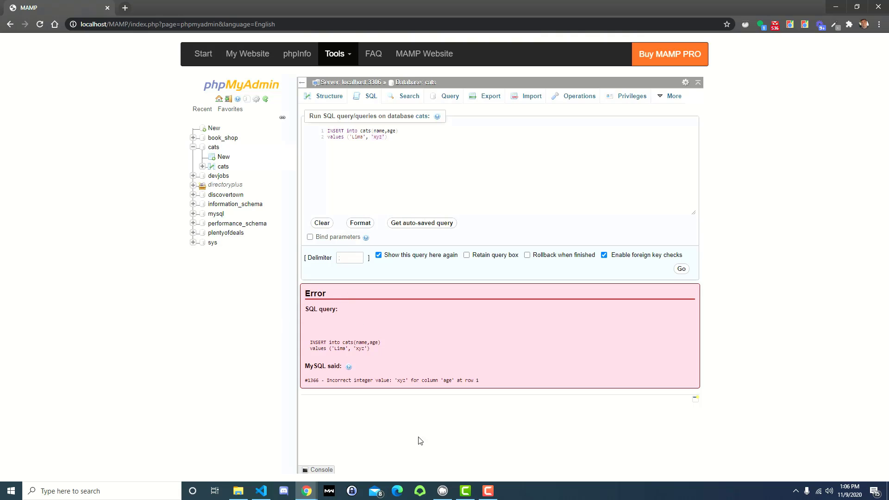
Bring up the MAMP control window with Apache and MySQL running
left_click(327, 491)
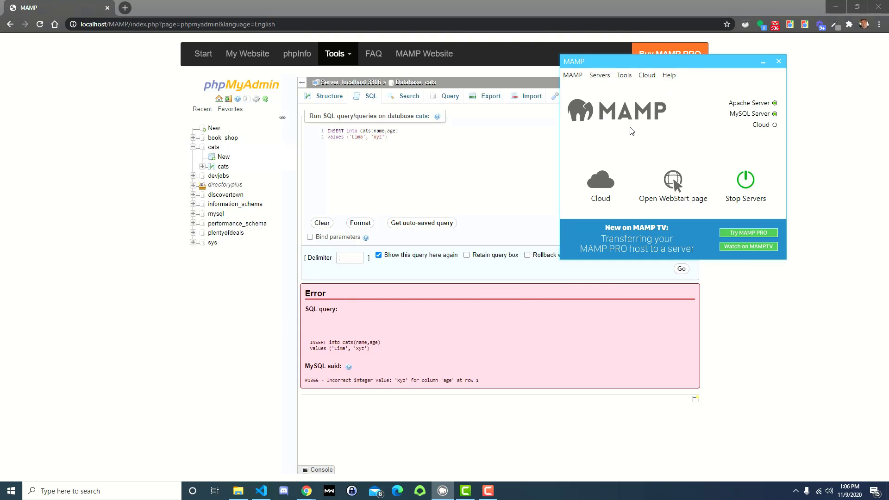
mouse_move(397, 151)
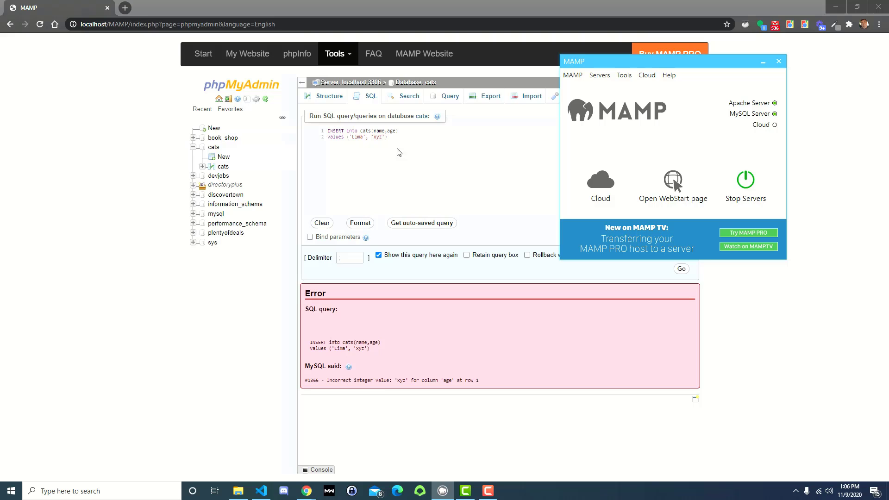
mouse_move(420, 167)
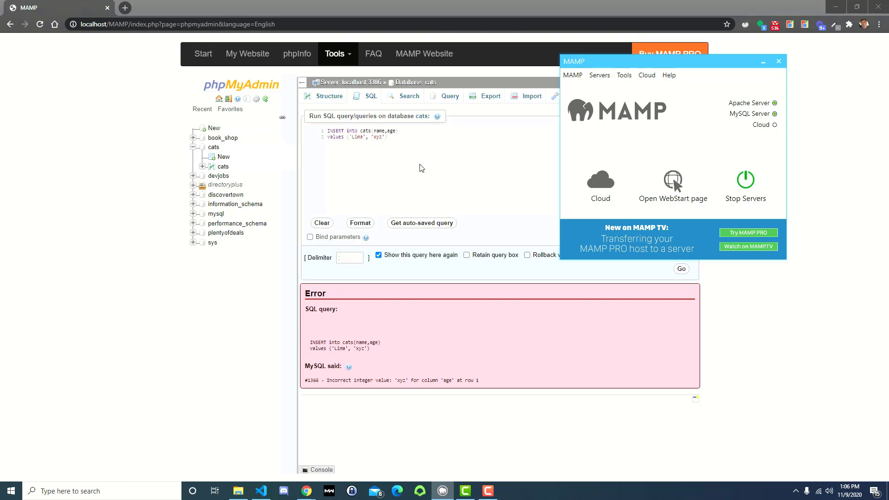
mouse_move(396, 170)
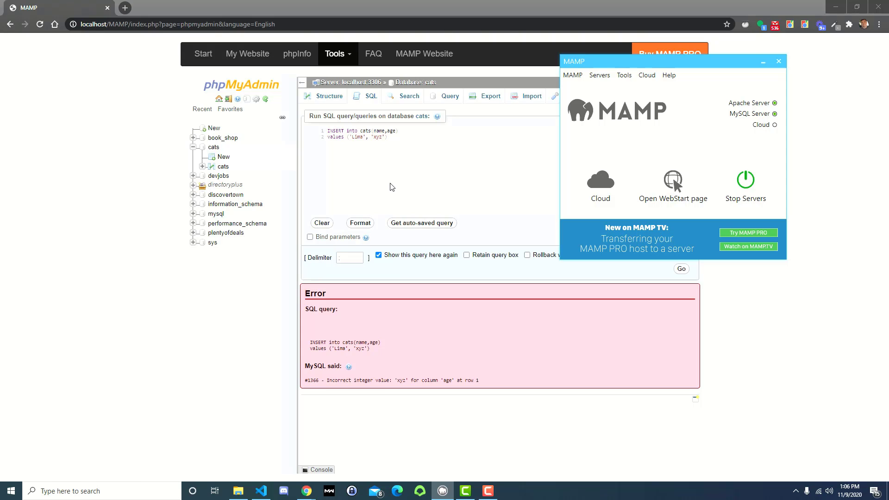
mouse_move(445, 210)
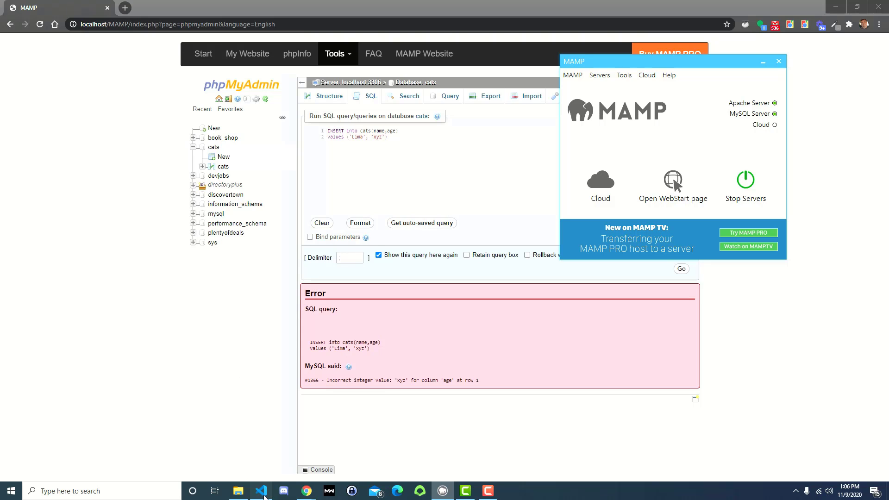
Switch to Visual Studio Code holding the INSERT query and a bash terminal
left_click(261, 491)
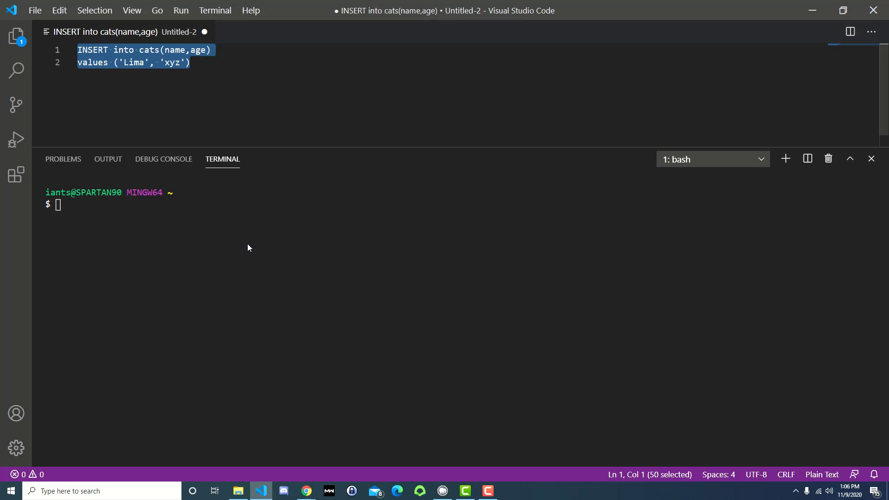
mouse_move(590, 229)
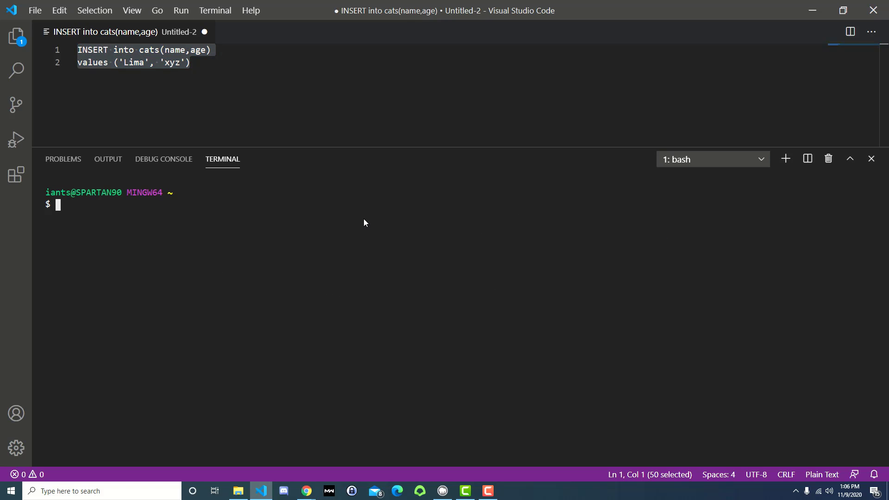
mouse_move(293, 272)
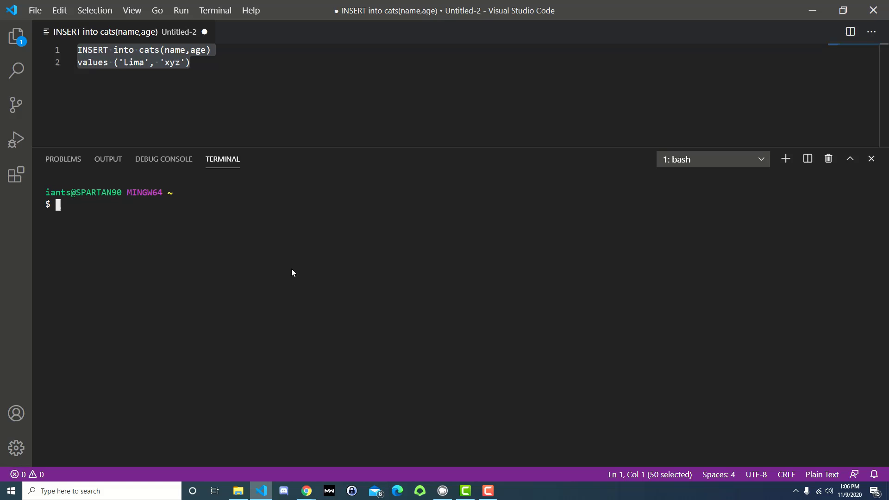
mouse_move(261, 265)
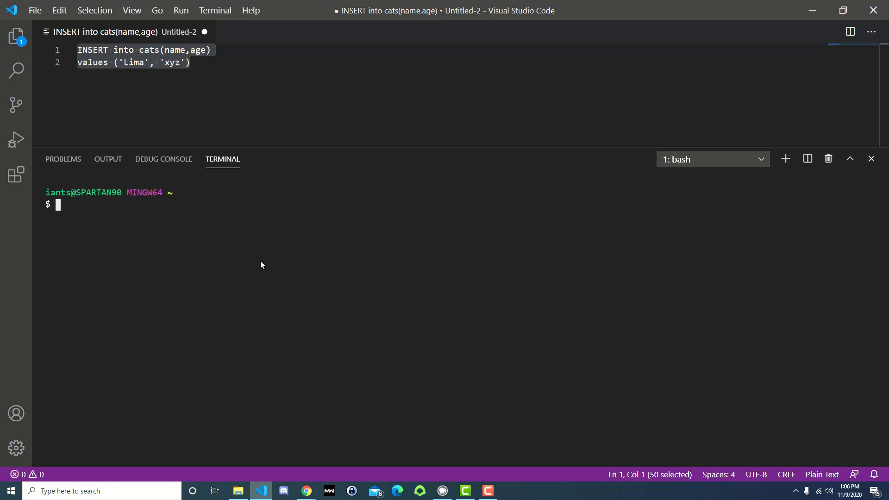
mouse_move(238, 490)
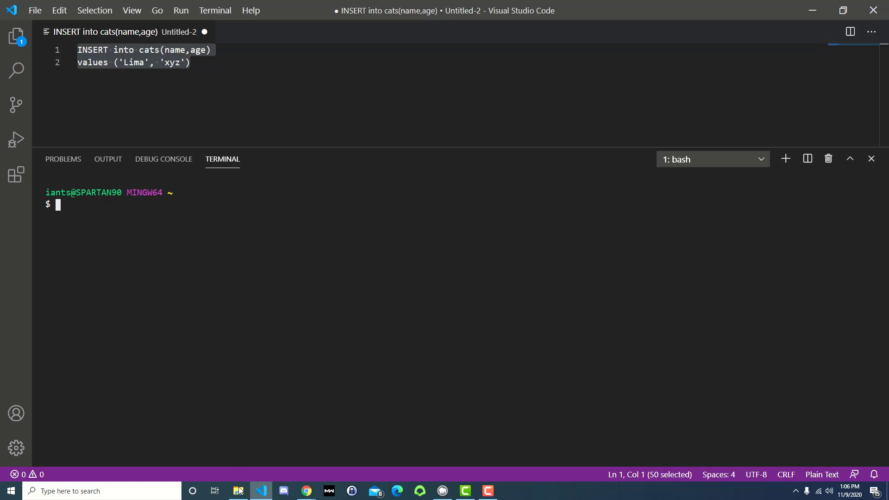
Browse to C:\MAMP\bin\mysql\bin where mysql.exe lives
left_click(238, 490)
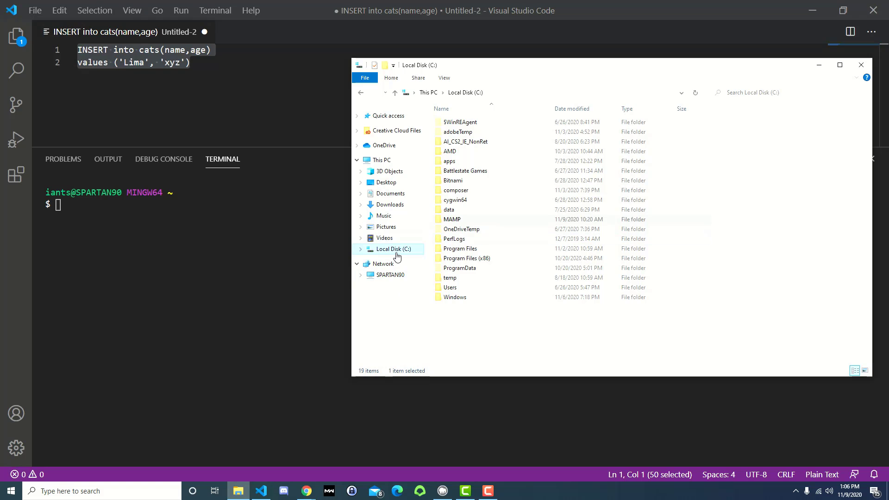
double_click(452, 219)
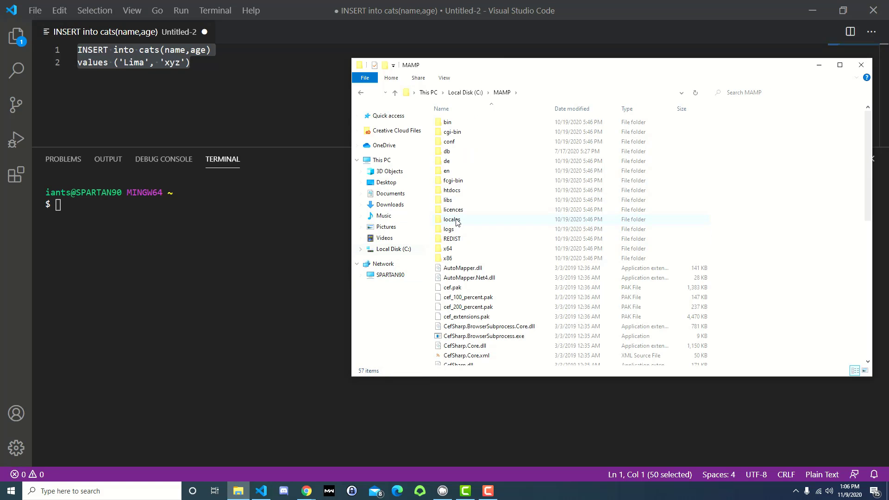
double_click(447, 122)
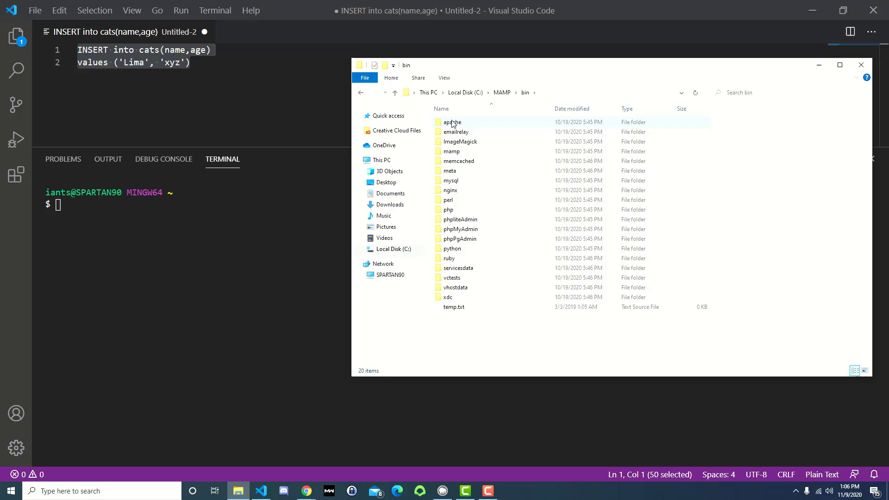
double_click(451, 181)
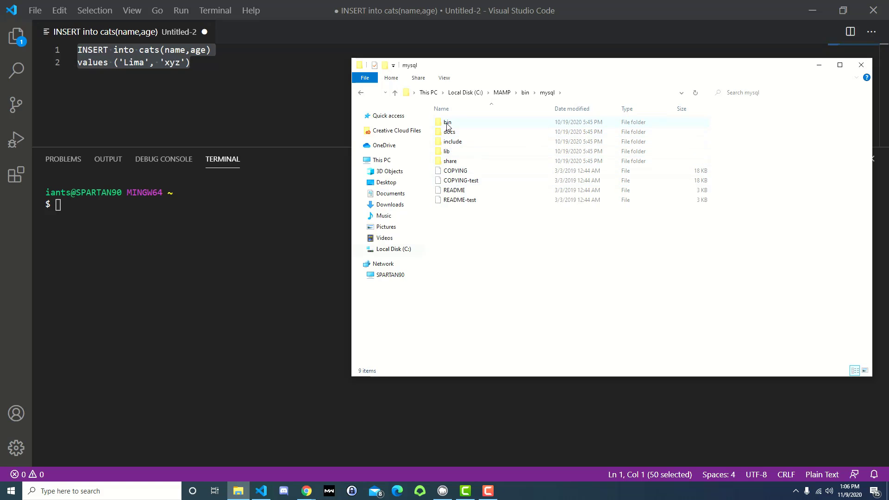
double_click(448, 122)
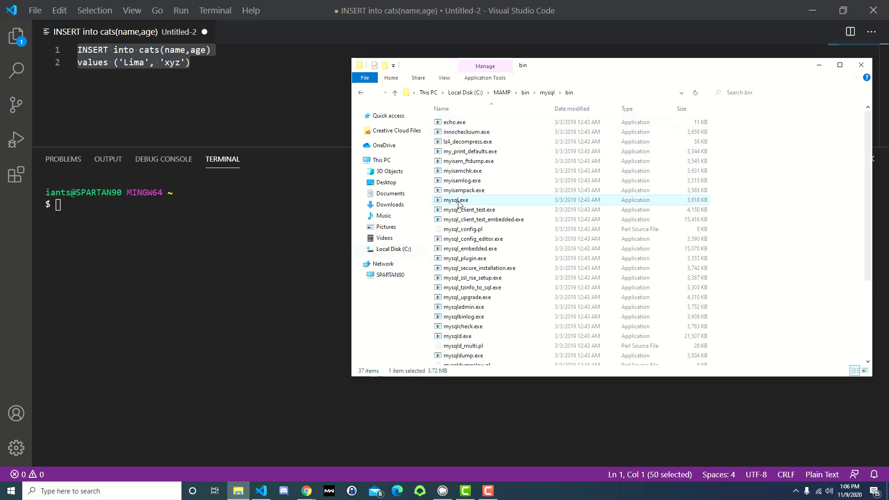
mouse_move(471, 221)
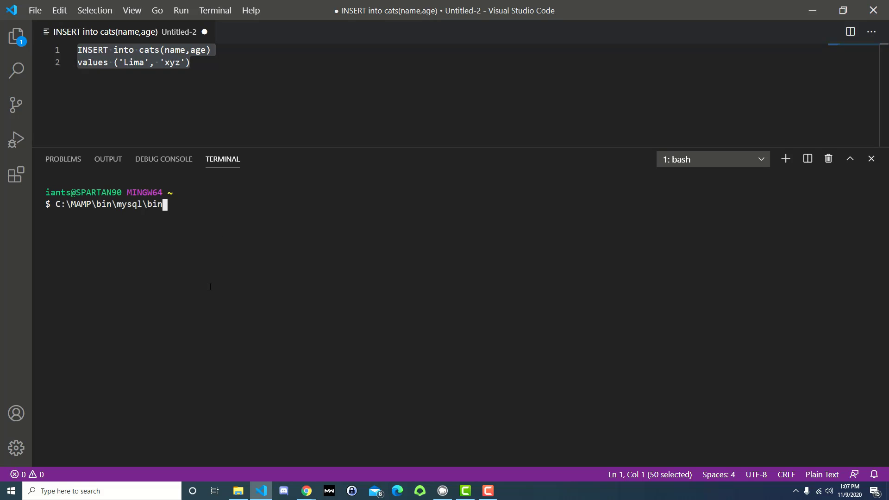
Run C:\MAMP\bin\mysql\bin\mysql.exe, then retype it with doubled backslashes after 'command not found'
type("\\")
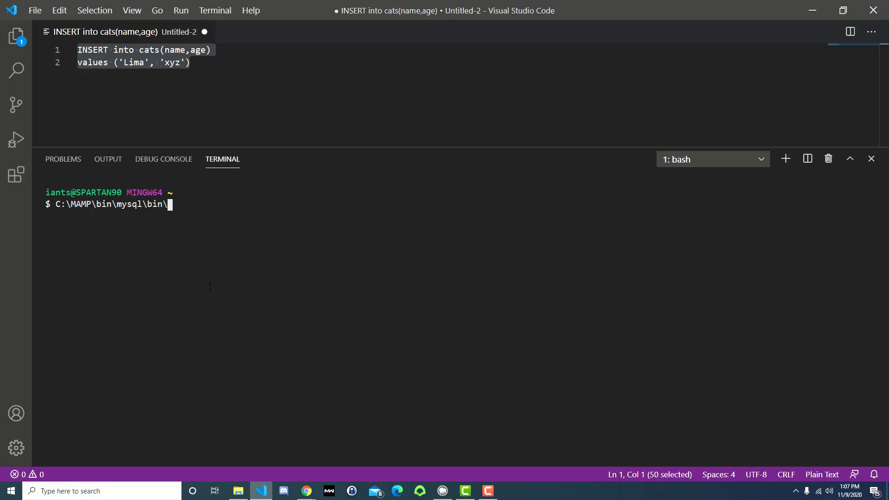
type("mysql.exe")
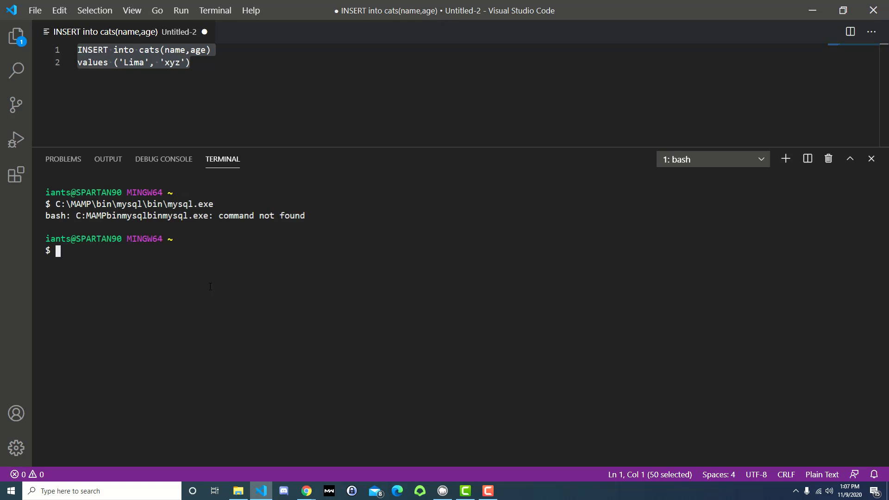
mouse_move(182, 281)
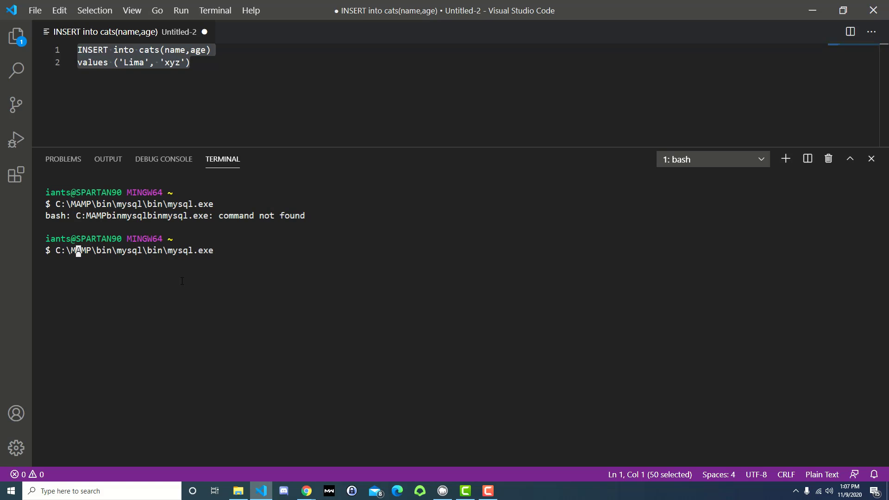
type("\\")
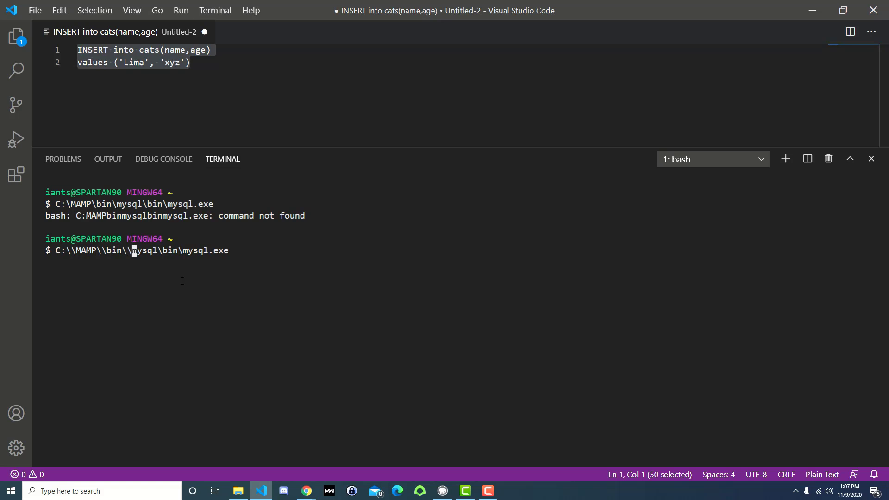
type("\\")
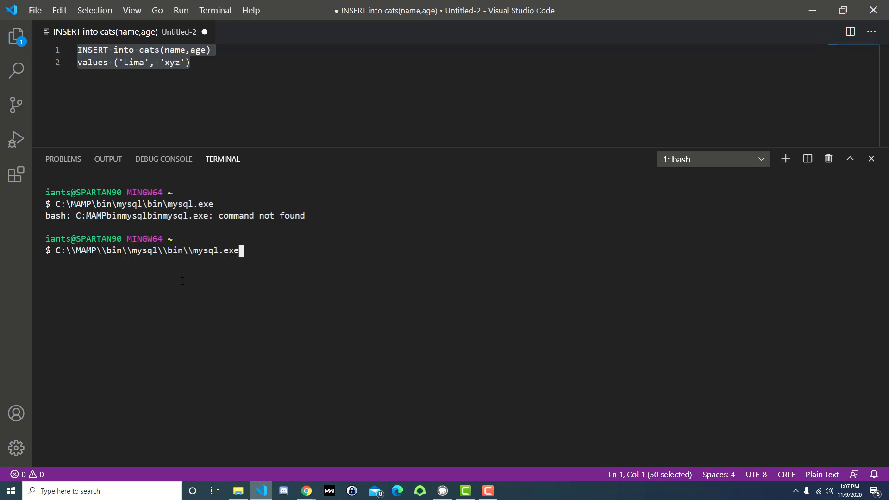
key("Return")
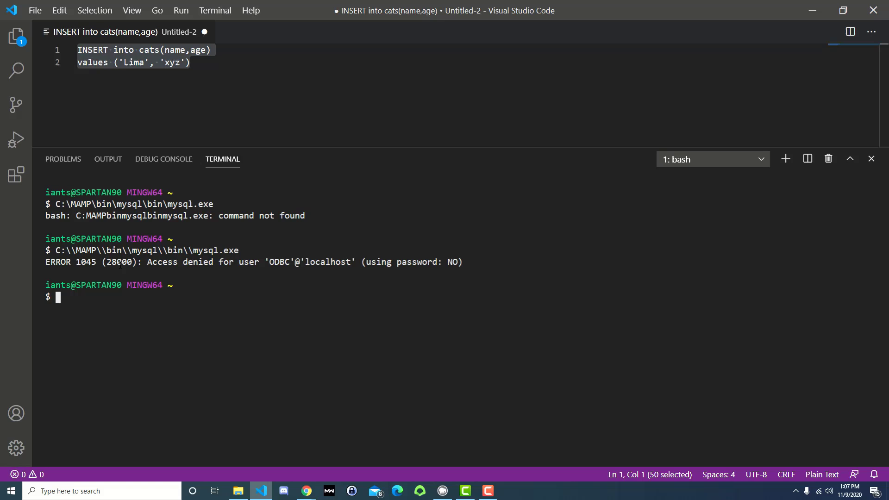
mouse_move(281, 306)
type("C:\\\\MAMP\\\\bin\\\\mysql\\\\bin\\\\mysql.exe")
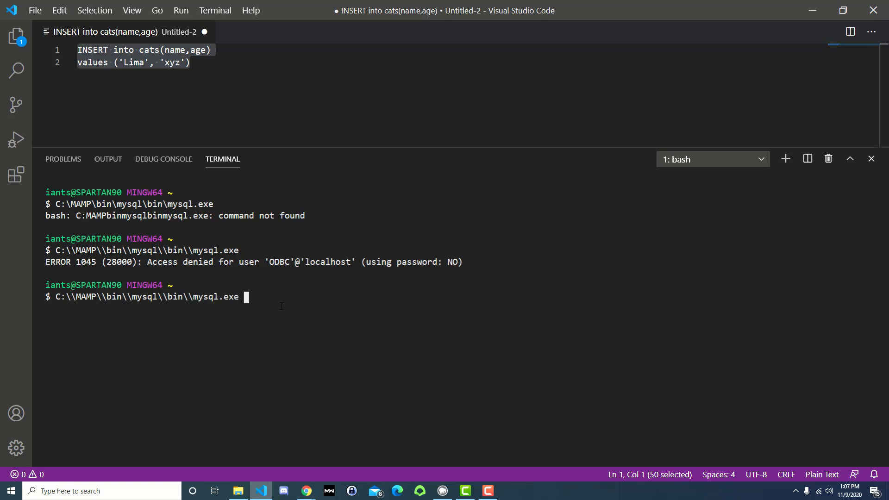
type("-u")
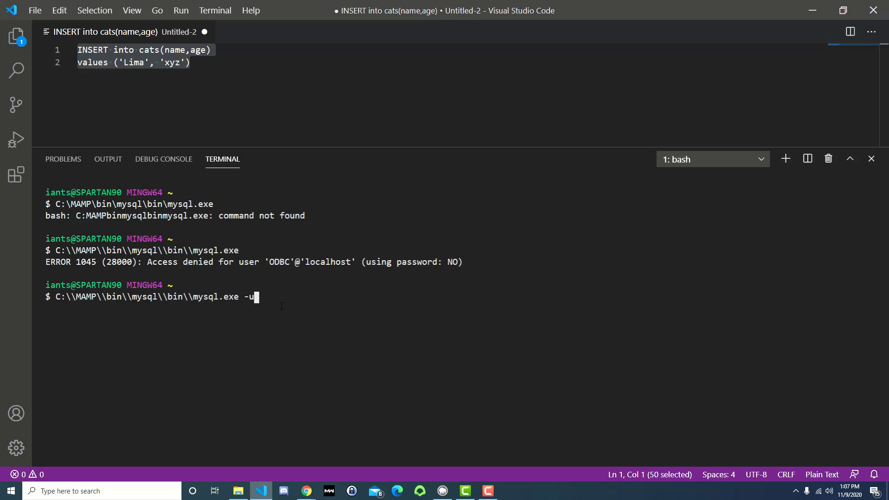
type("oot -p")
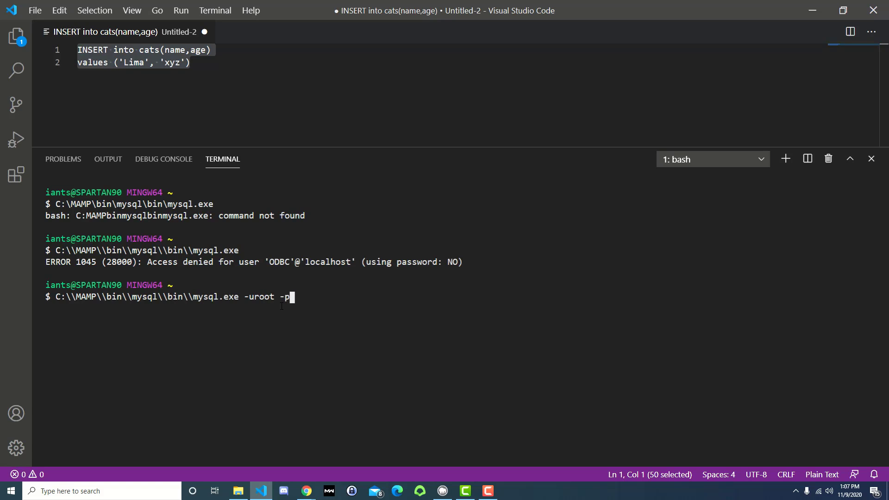
type("root")
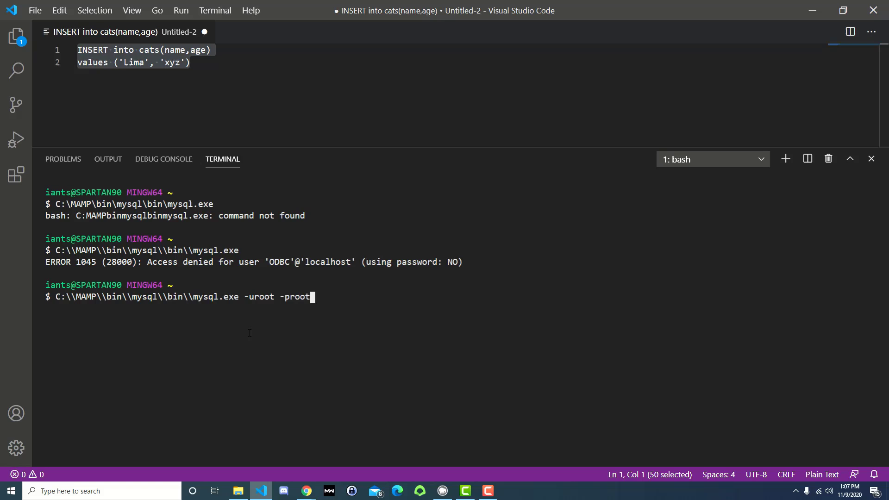
mouse_move(146, 296)
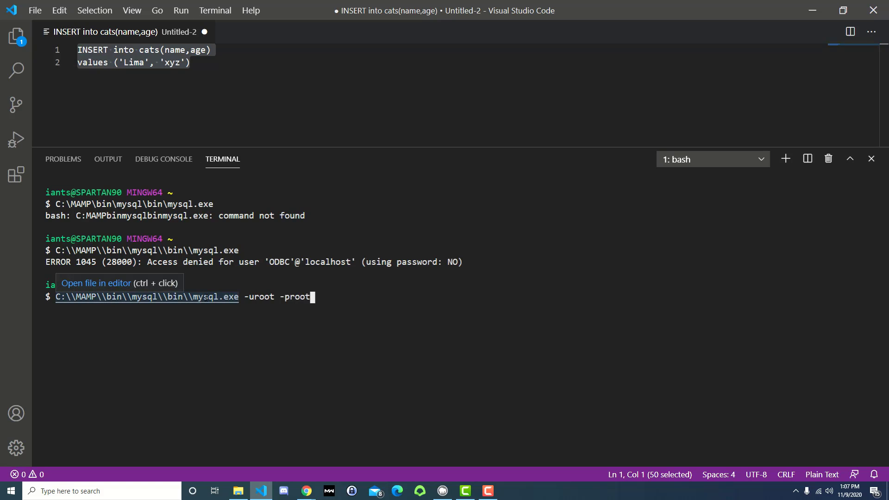
mouse_move(248, 300)
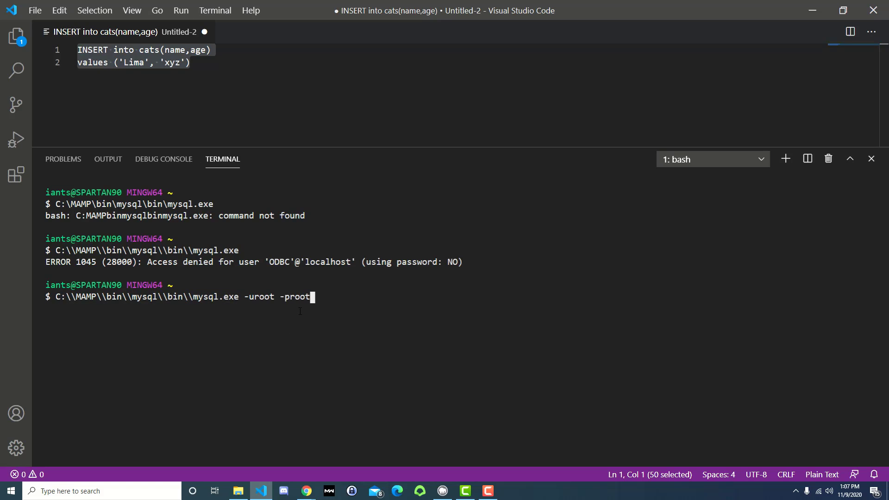
mouse_move(291, 301)
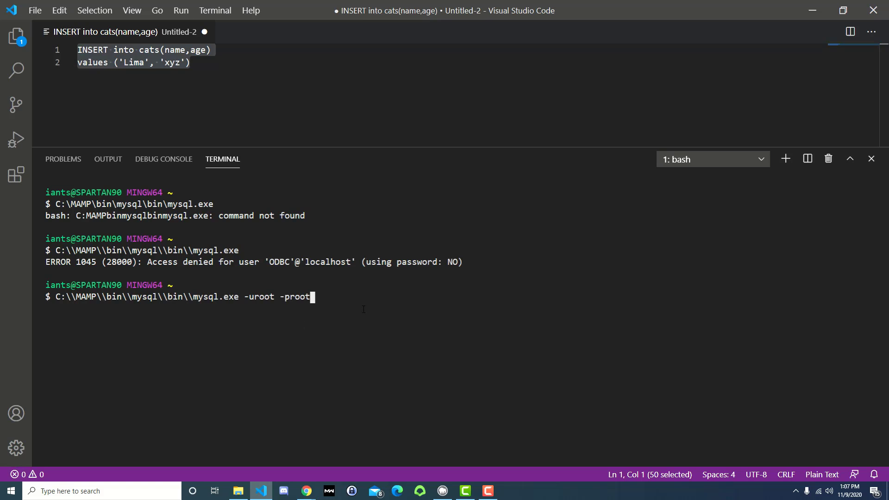
key("Return")
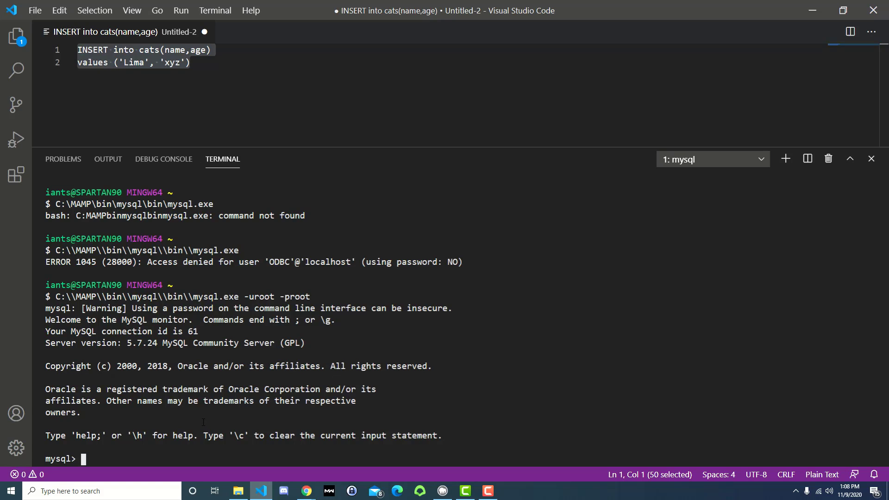
mouse_move(216, 454)
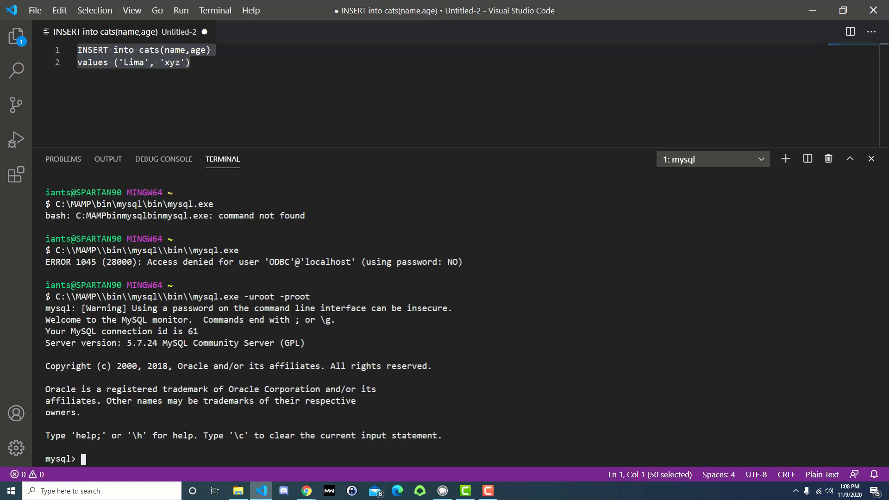
mouse_move(146, 296)
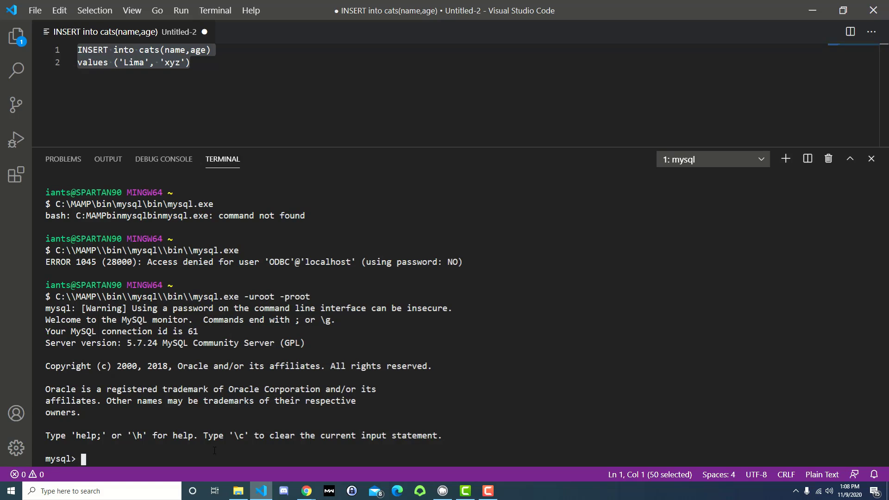
mouse_move(268, 413)
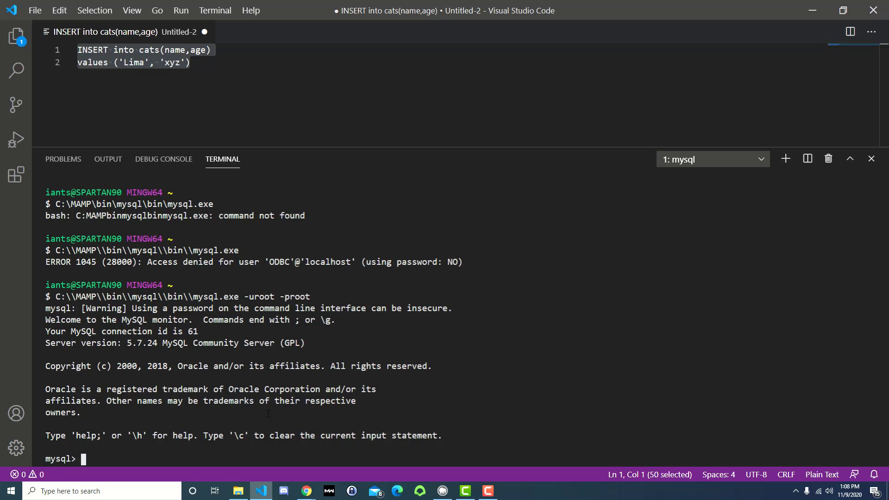
Select the cats database and insert Lima with age 'xyz', getting the same incorrect integer error
type("use cats;")
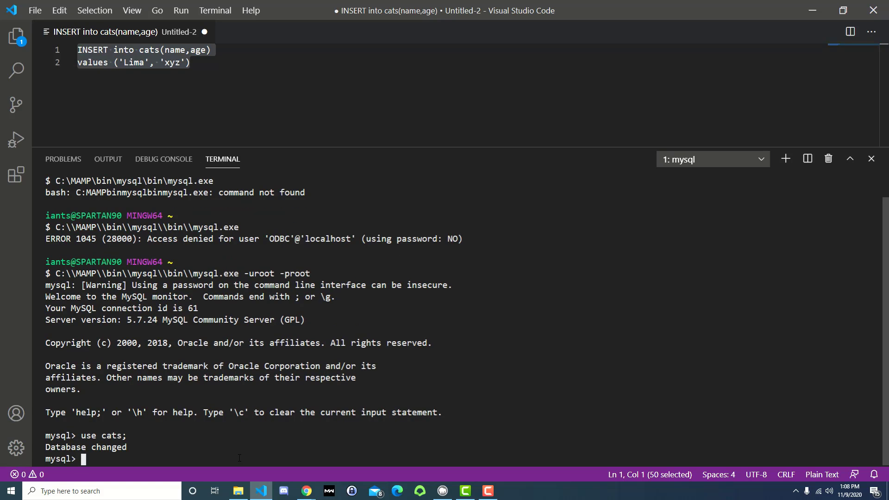
mouse_move(254, 109)
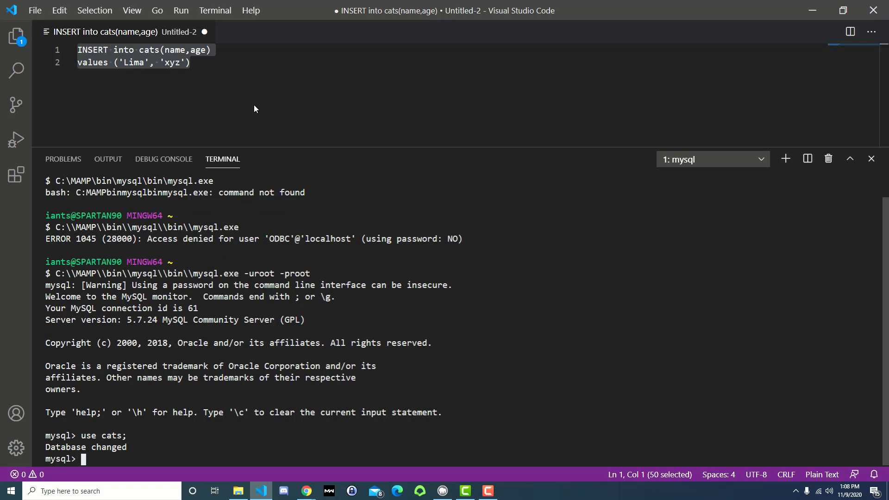
mouse_move(183, 450)
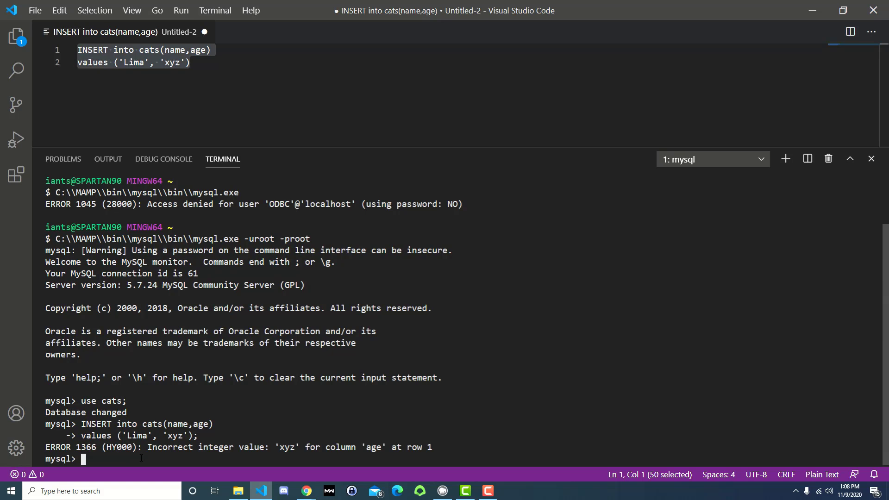
key("alt+tab")
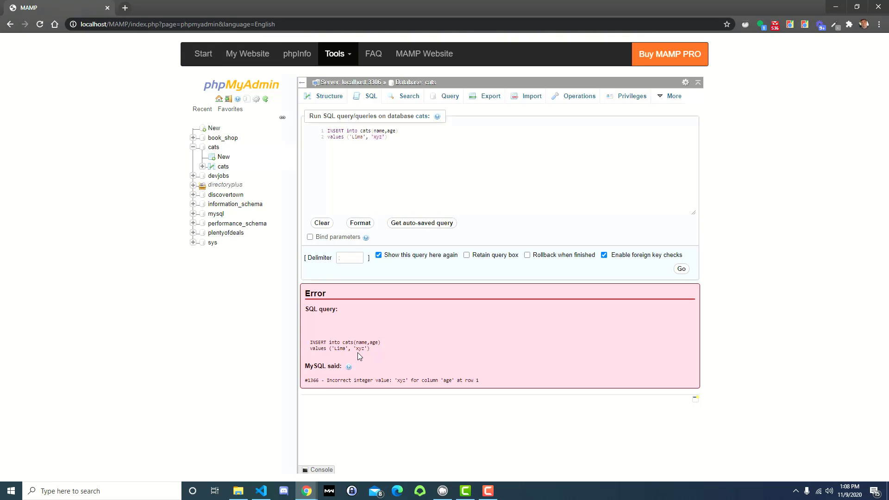
mouse_move(367, 355)
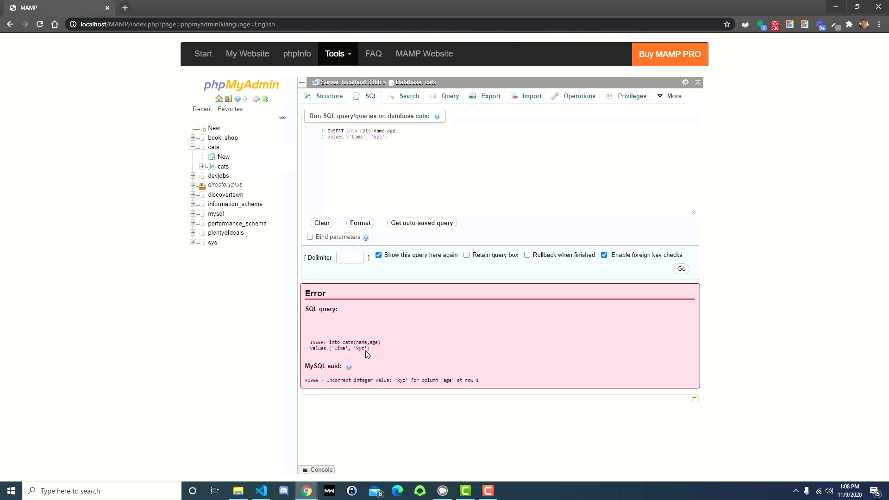
mouse_move(438, 326)
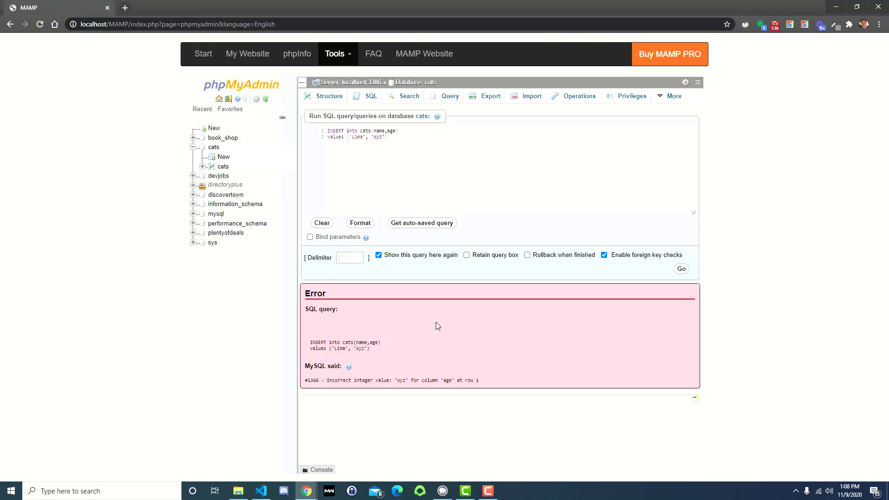
mouse_move(323, 339)
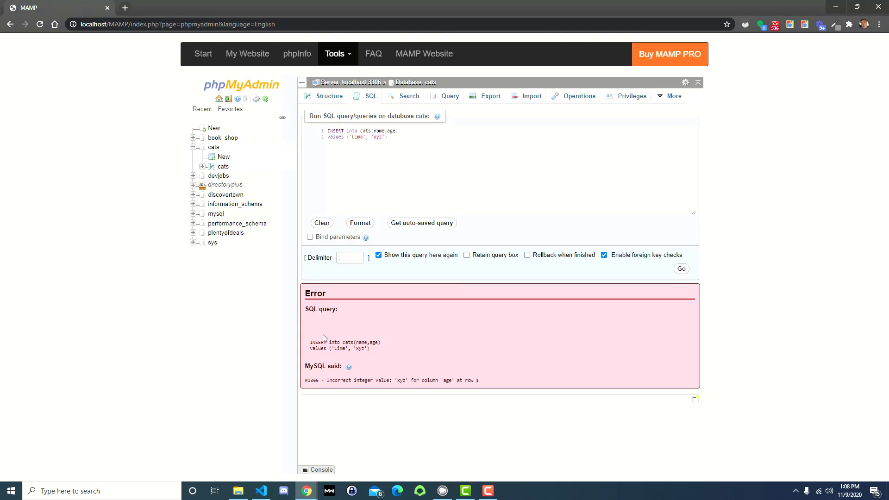
mouse_move(336, 348)
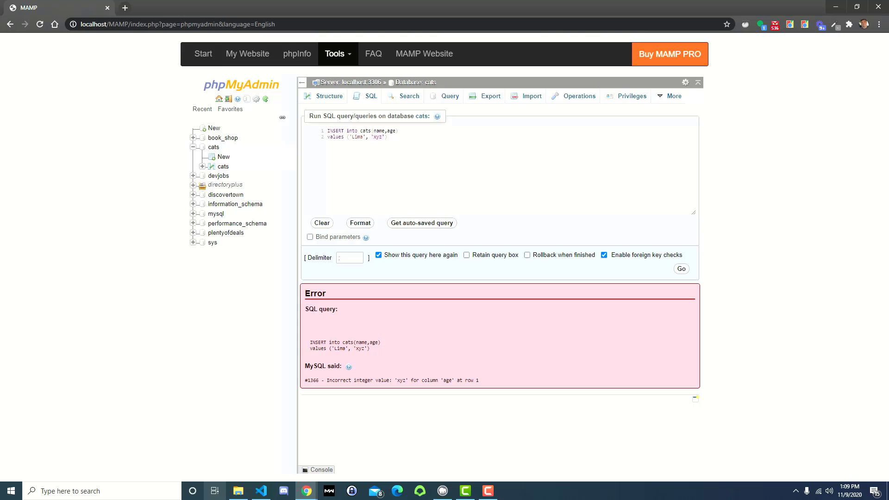
left_click(238, 494)
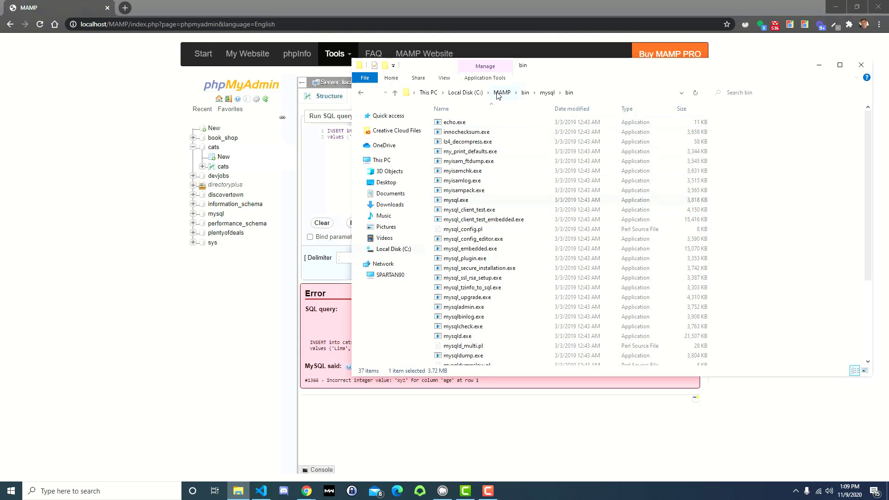
Search the MAMP folder for my.ini and locate it under conf\mysql
left_click(501, 93)
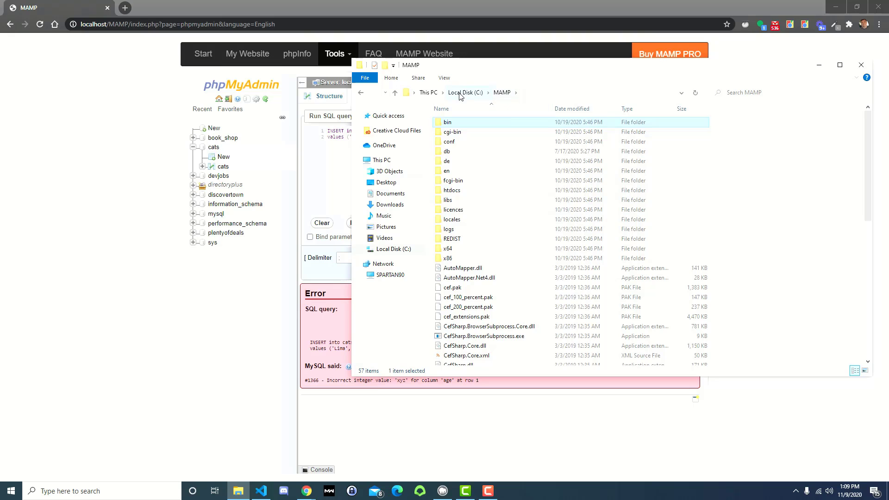
left_click(743, 92)
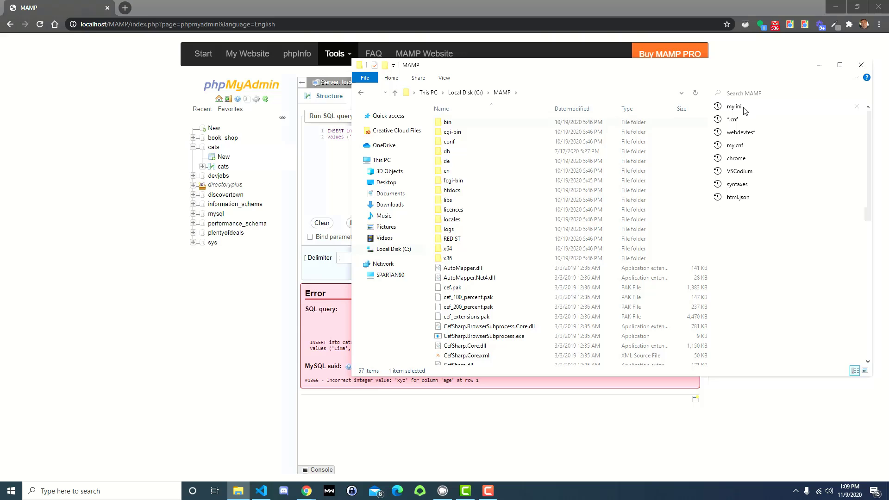
left_click(734, 106)
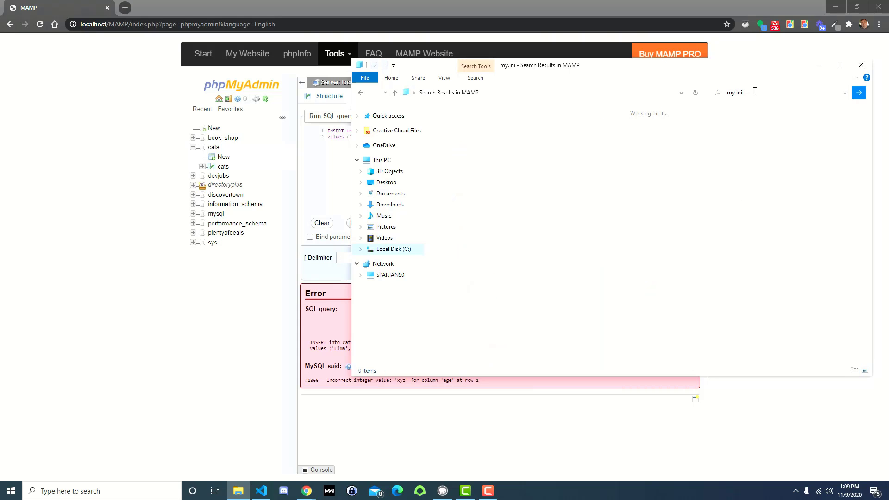
mouse_move(737, 116)
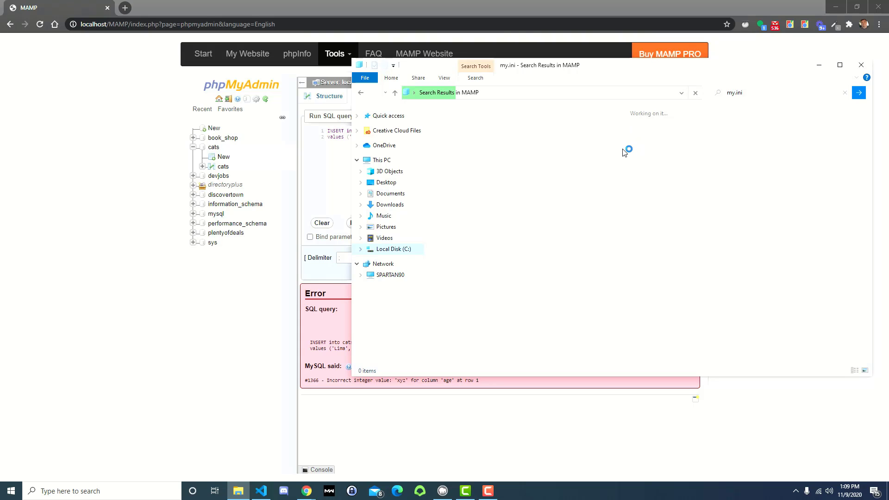
mouse_move(595, 158)
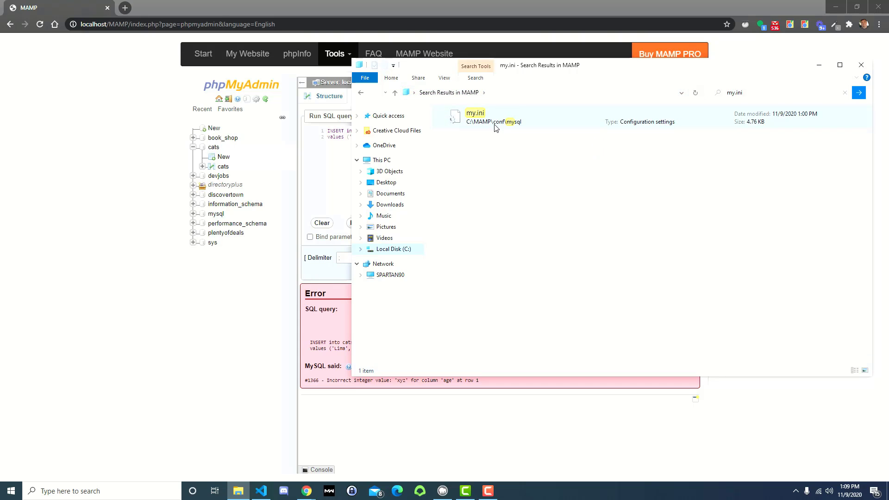
right_click(475, 116)
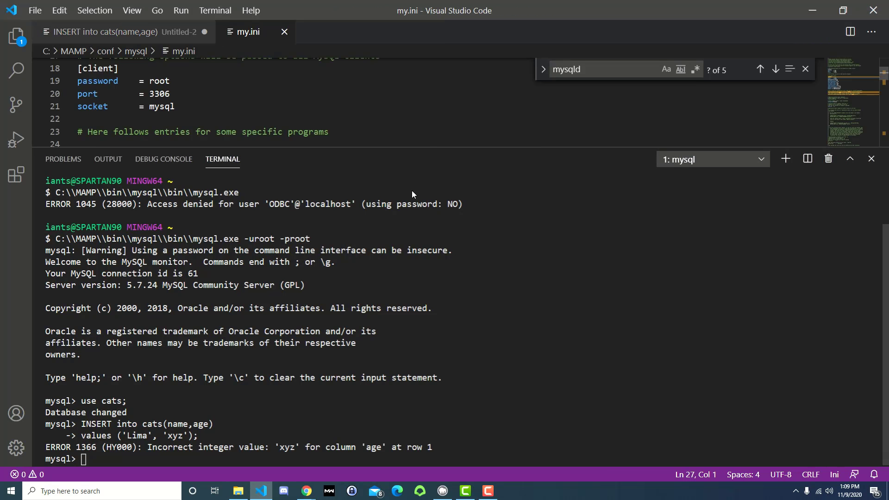
mouse_move(433, 146)
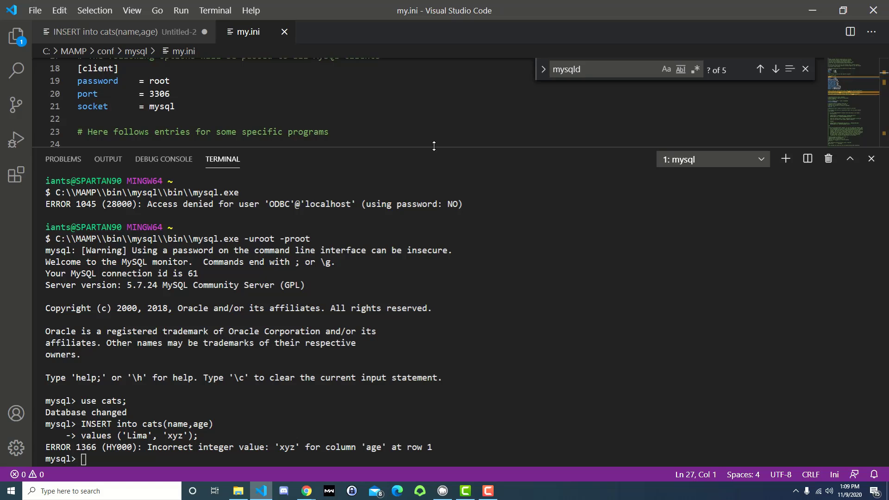
Scroll through my.ini and place the cursor after the [mysqld] section header
scroll("up", 3)
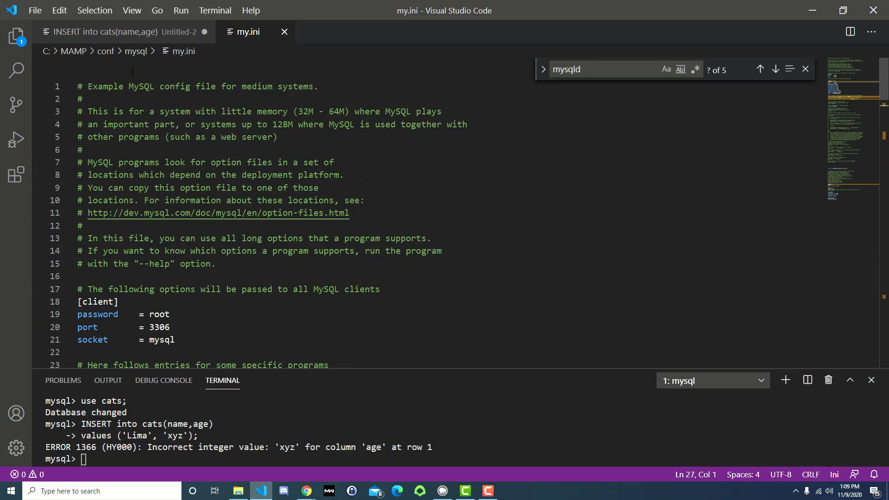
scroll("down", 3)
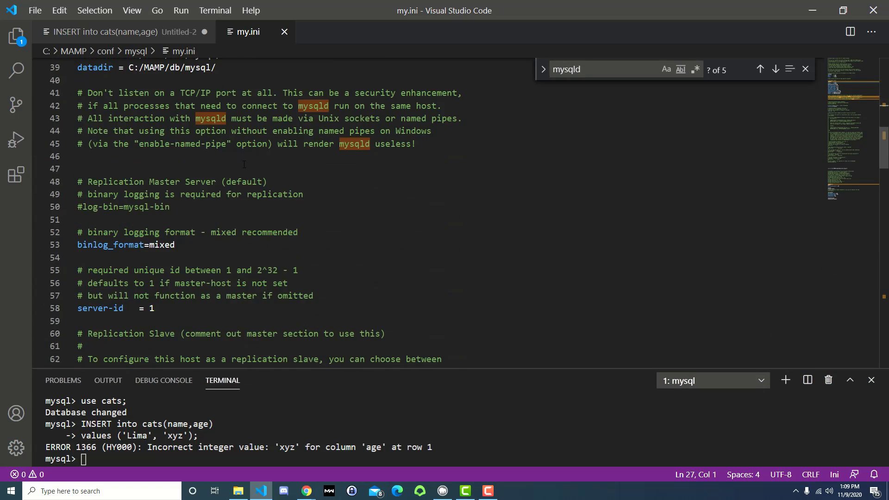
scroll("down", 3)
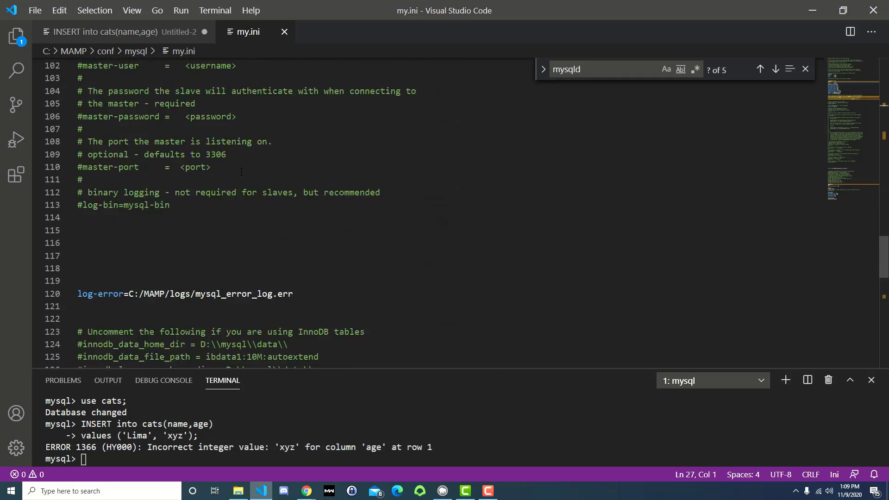
scroll("up", 3)
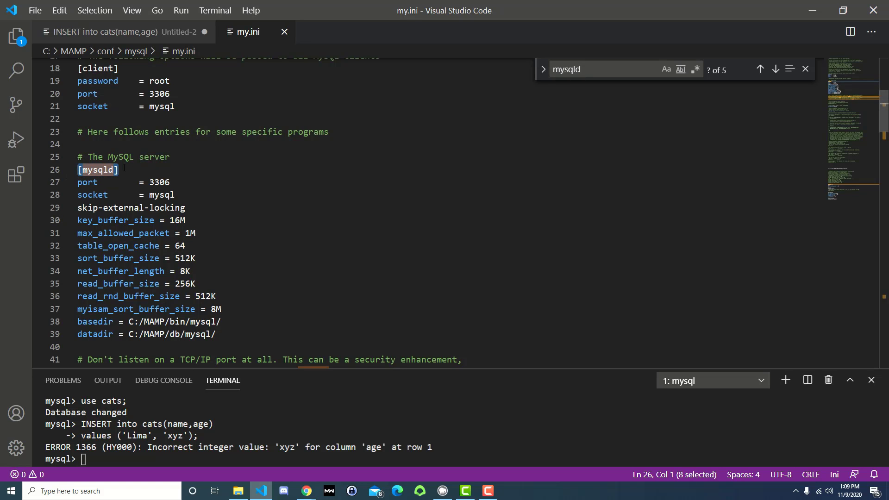
left_click(119, 169)
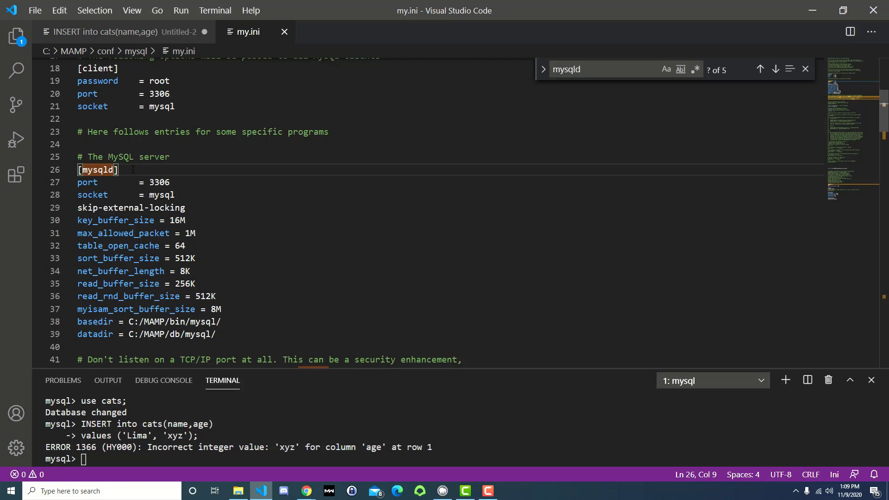
Add a new line reading 'sql_mode =' directly under the [mysqld] header in my.ini
key("Enter")
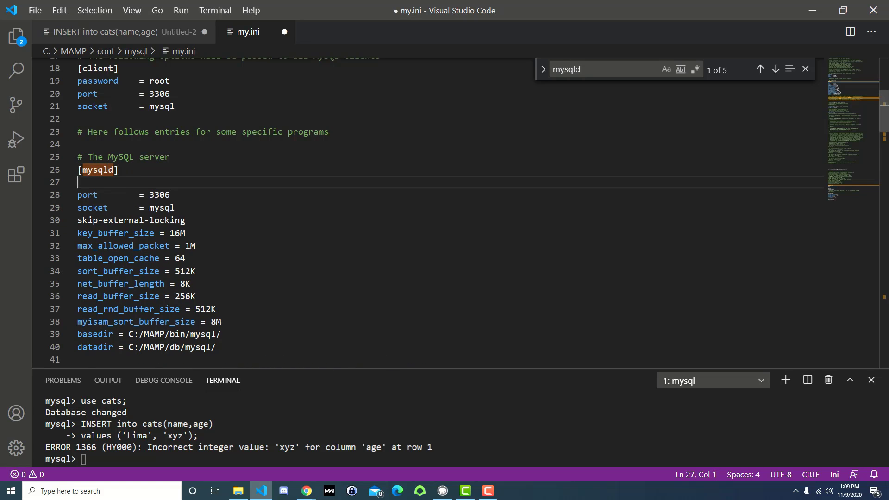
type("s")
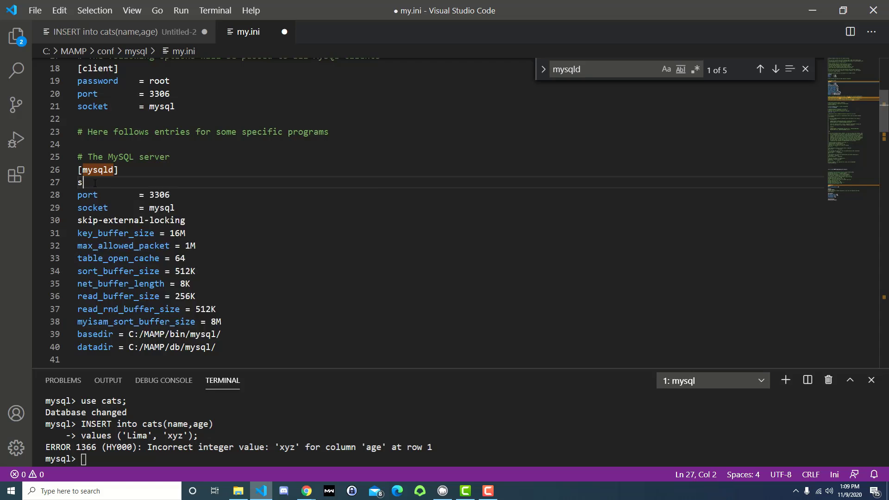
type("ql_mode =")
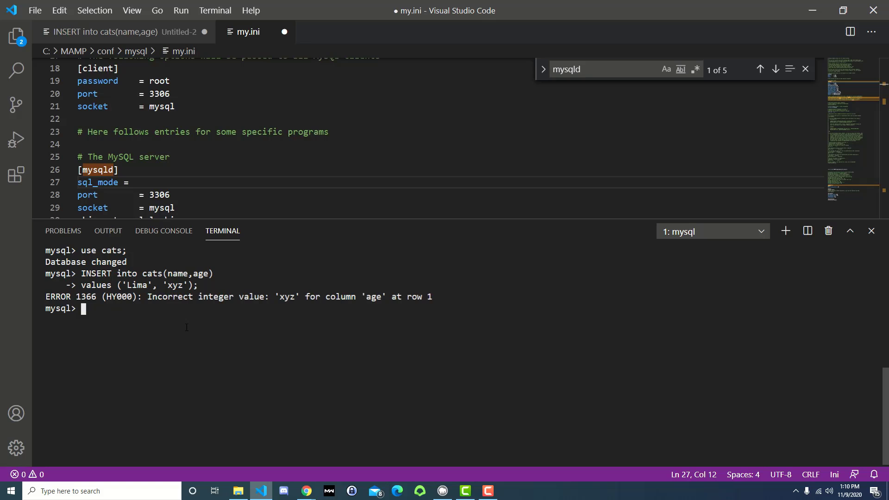
type("SELECT")
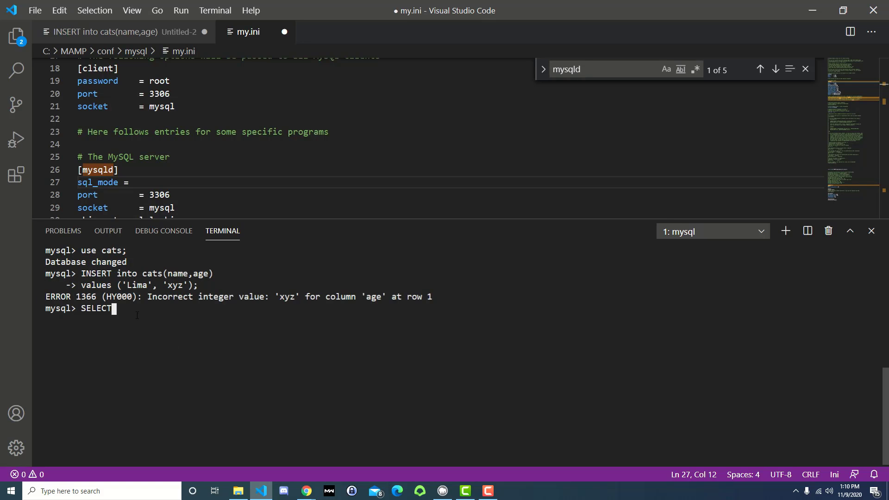
type("@@s")
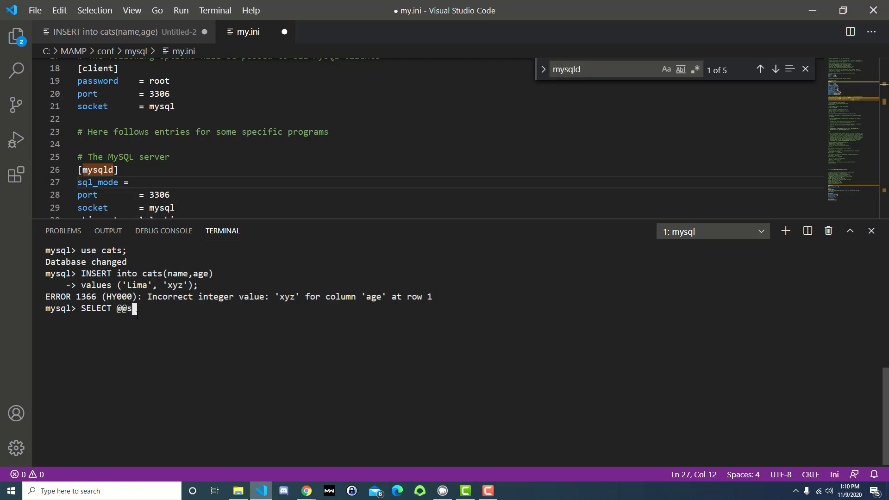
type("ql_mode;")
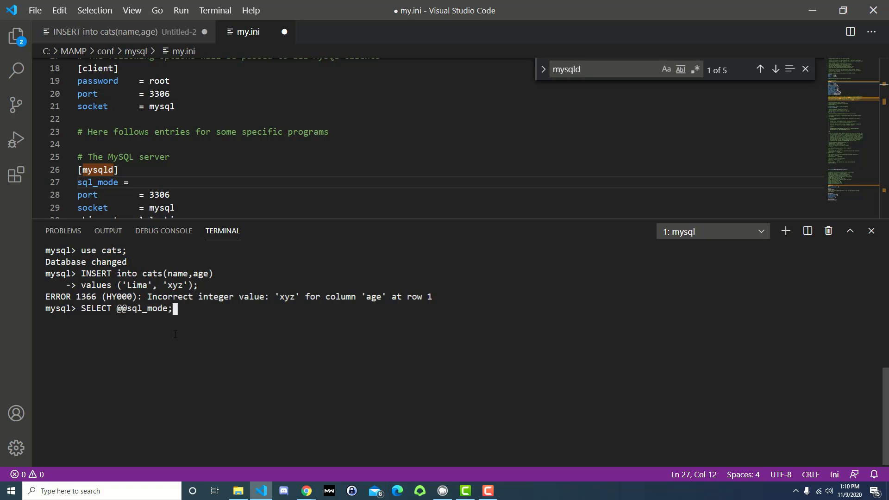
key("Return")
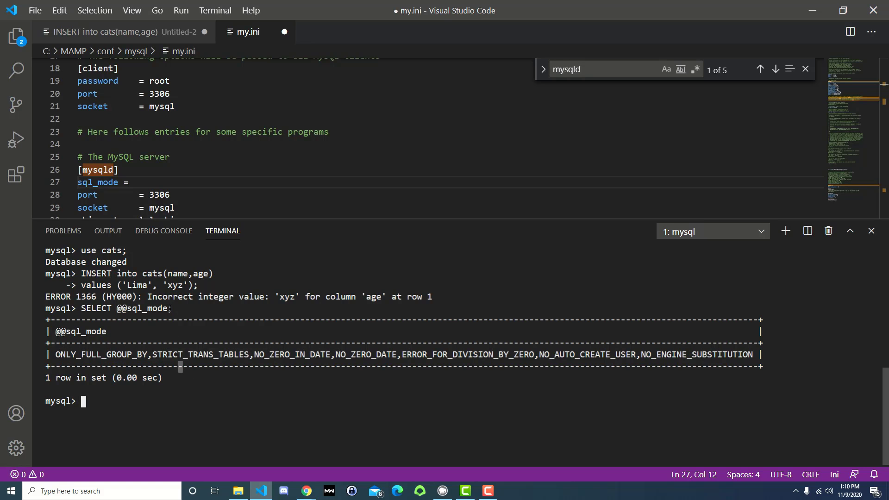
mouse_move(306, 491)
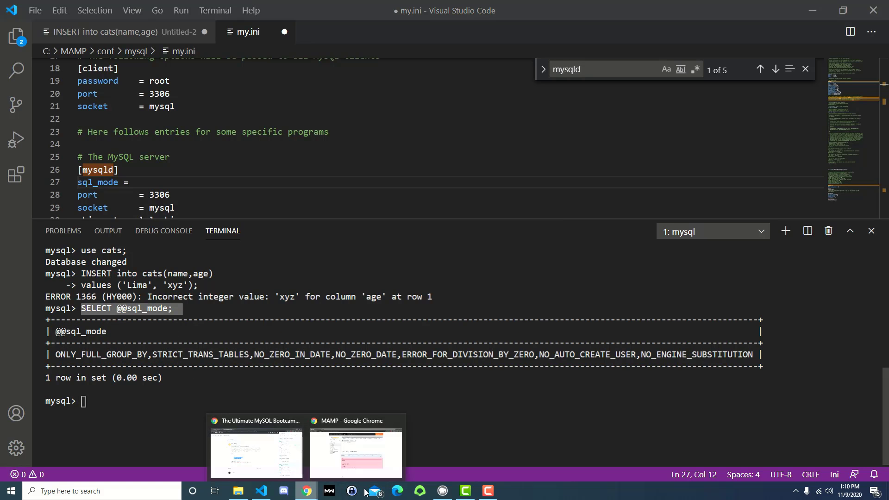
left_click(355, 453)
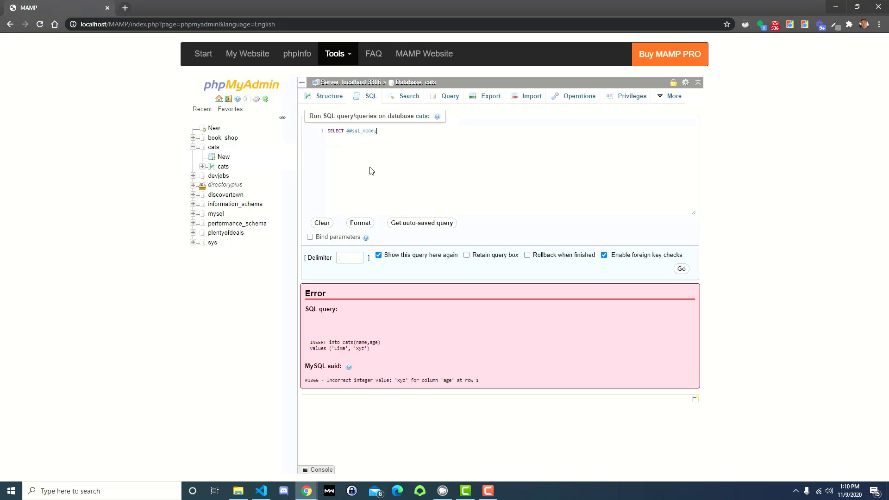
left_click(680, 269)
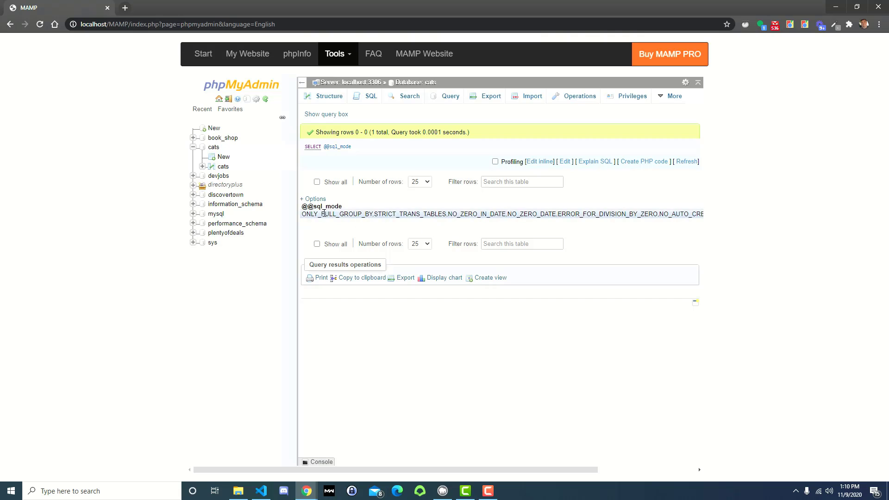
mouse_move(313, 198)
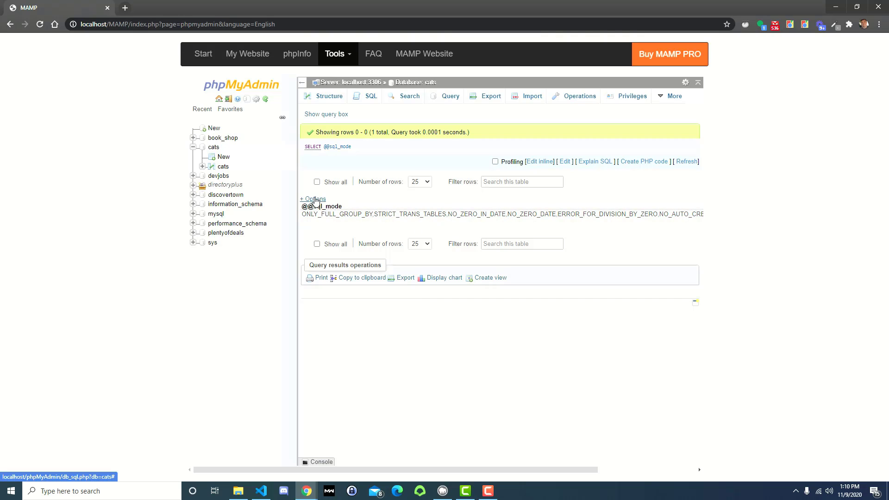
left_click(312, 199)
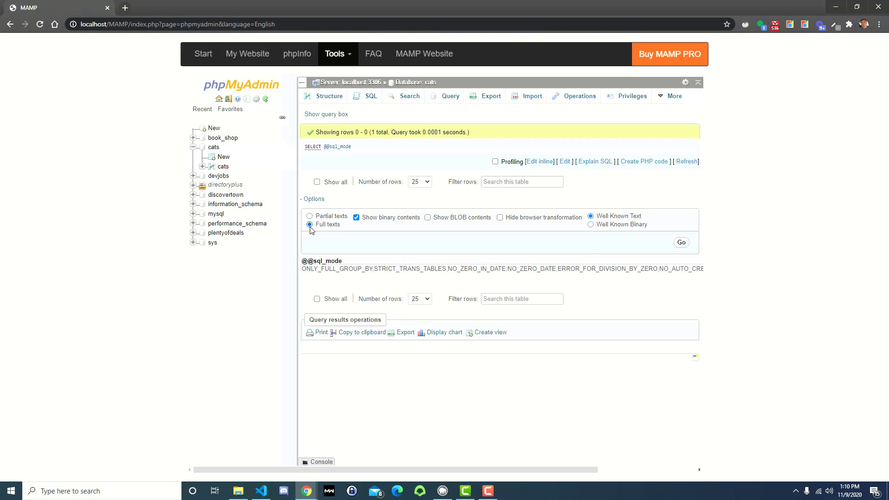
left_click(312, 198)
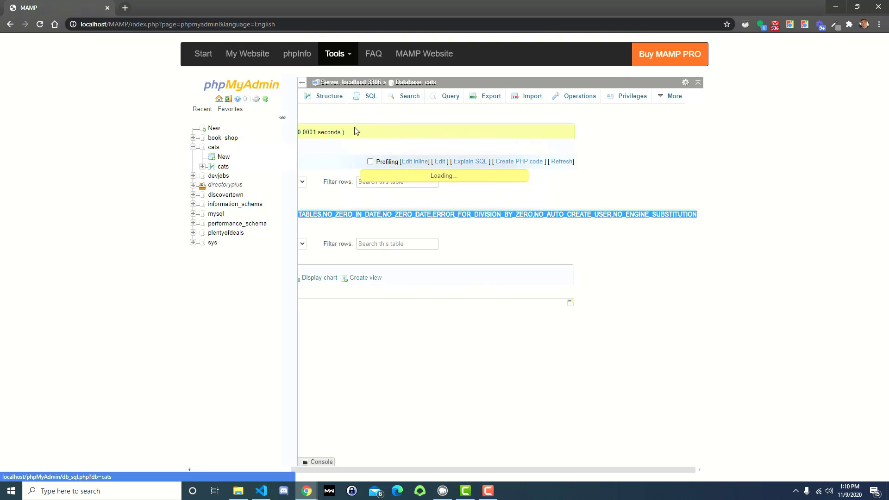
left_click(371, 96)
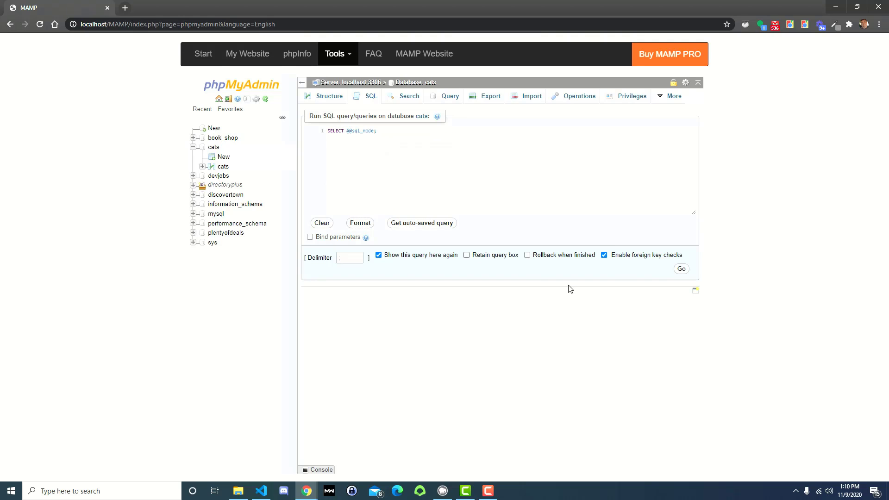
Switch back to the my.ini editor in Visual Studio Code
key("alt+tab")
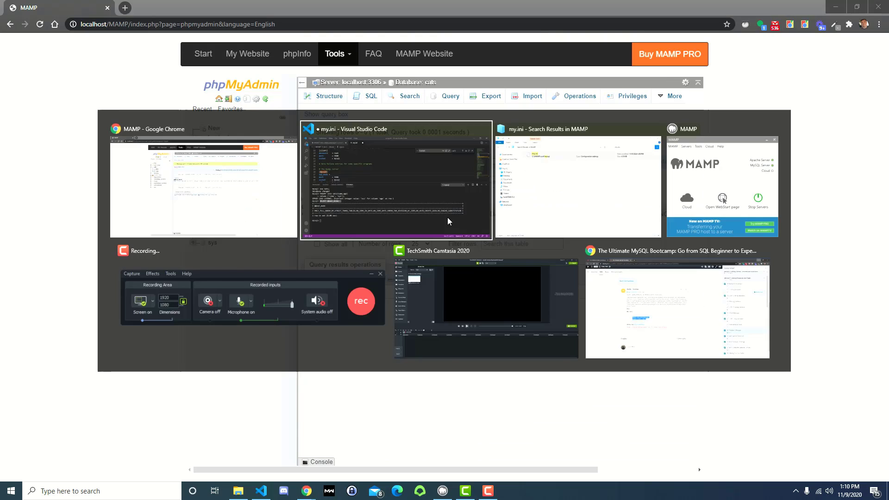
left_click(395, 180)
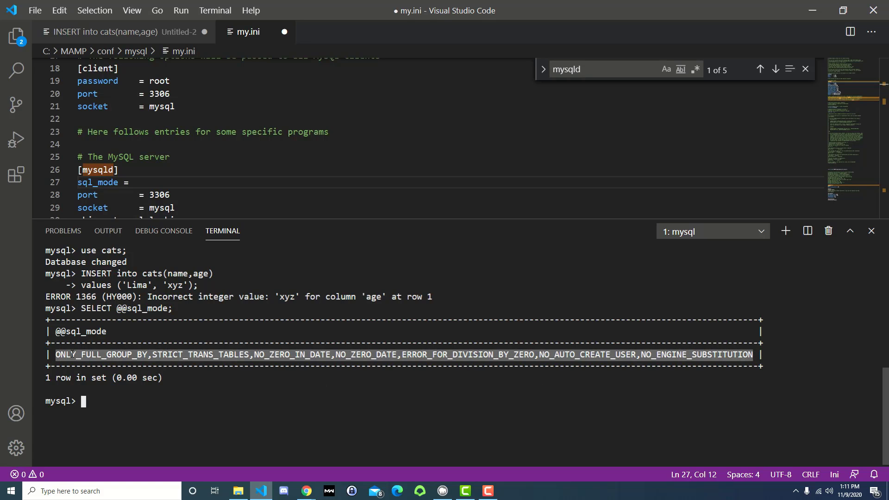
mouse_move(230, 363)
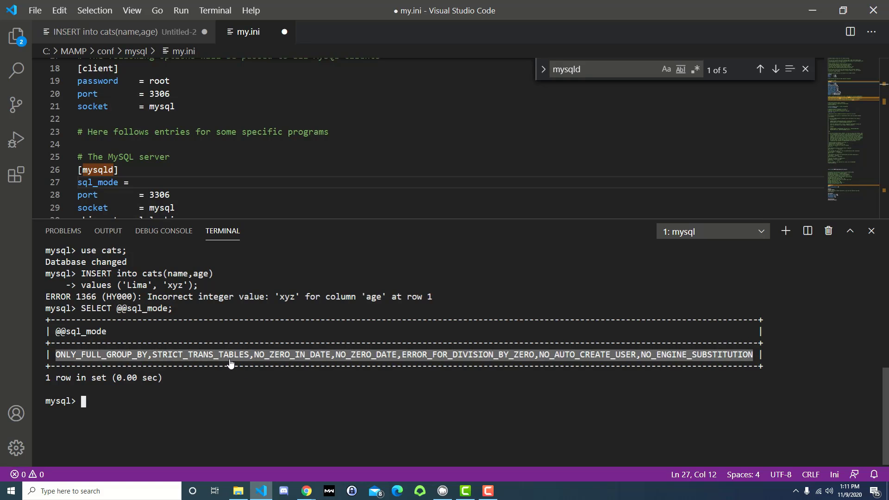
mouse_move(339, 217)
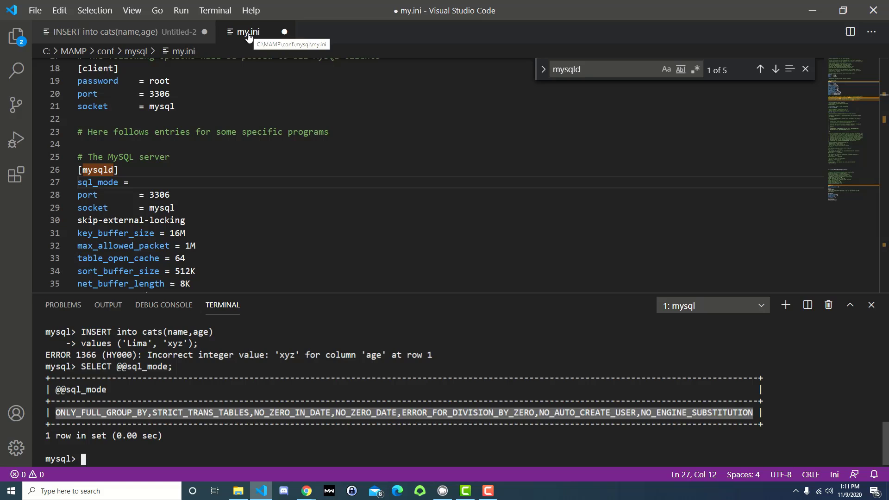
Paste the copied sql_mode list after 'sql_mode =' on line 27 of my.ini
left_click(133, 183)
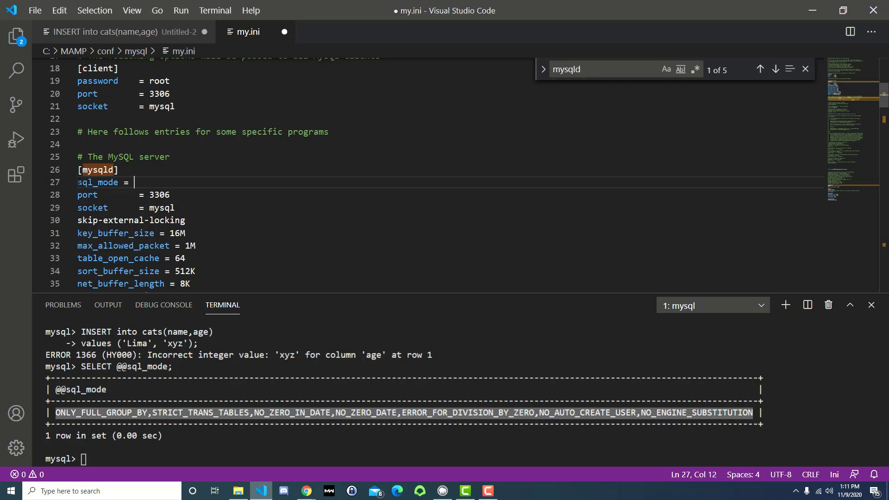
double_click(97, 170)
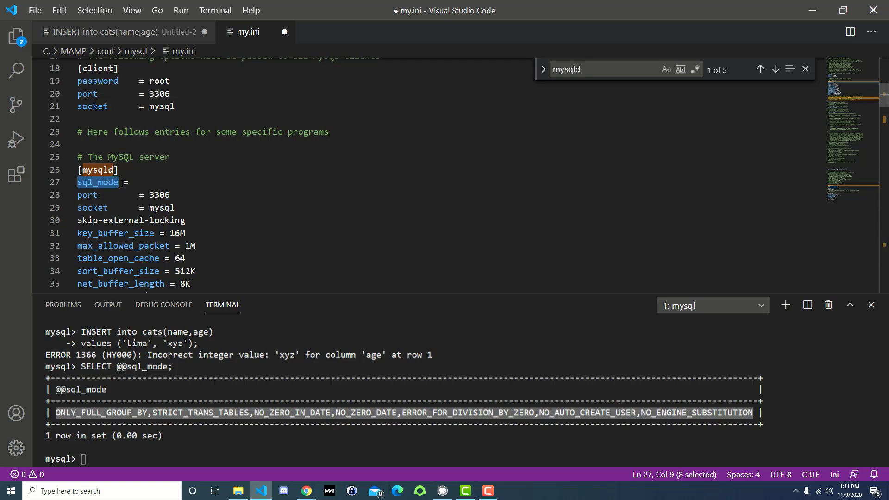
left_click(139, 182)
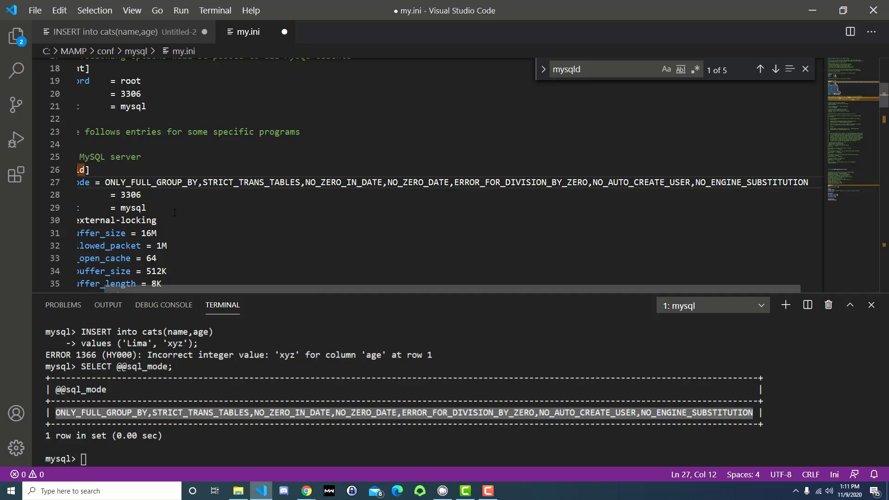
scroll("left", 3)
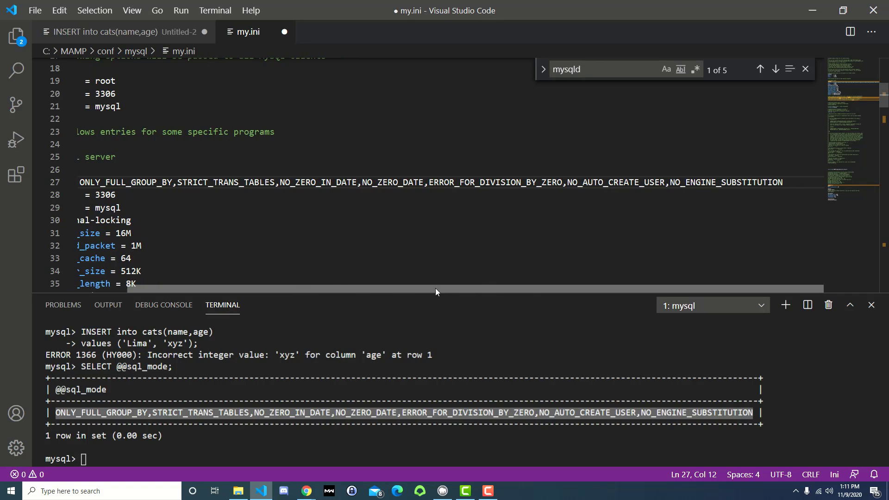
scroll("left", 3)
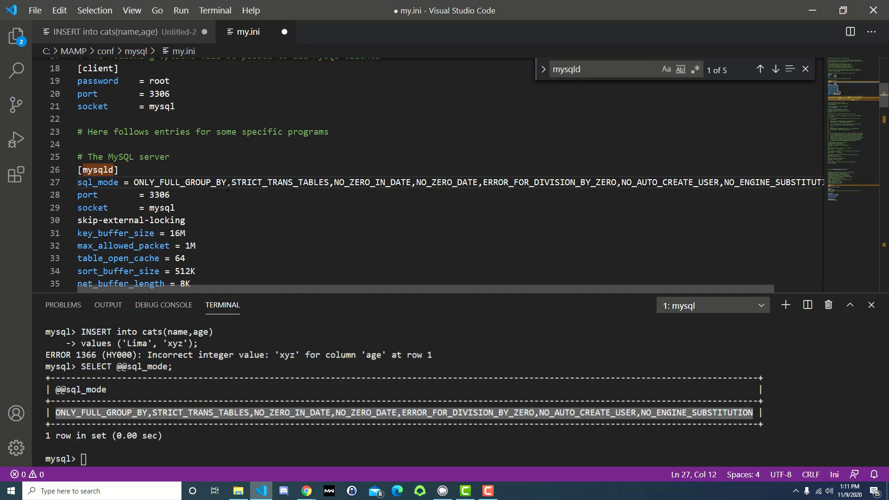
Remove STRICT_TRANS_TABLES and its comma from the list, save my.ini, and rerun the sql_mode query
double_click(274, 183)
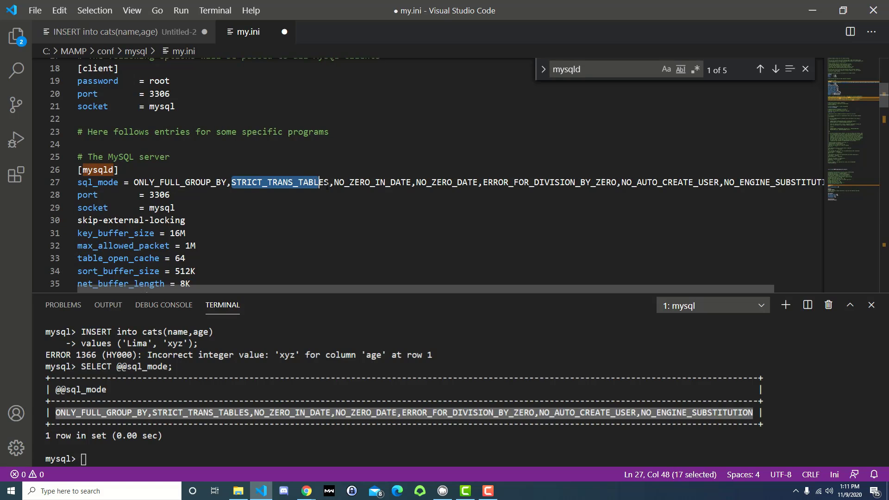
key("Delete")
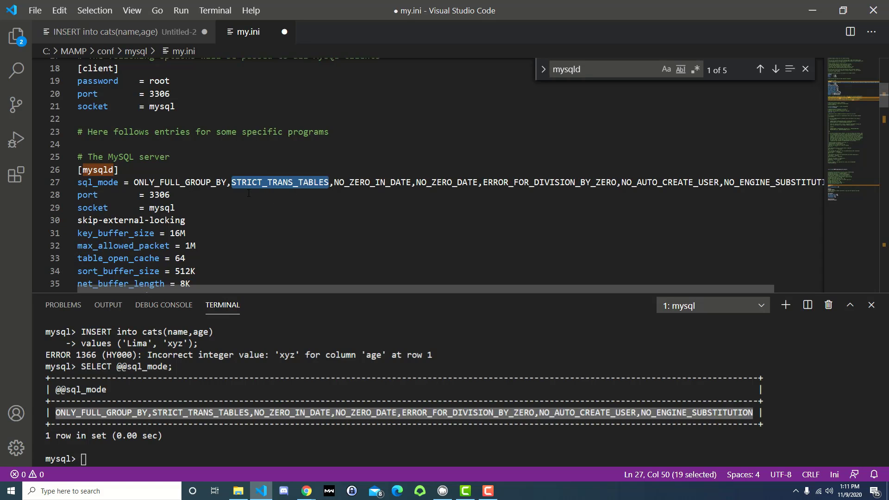
key("Delete")
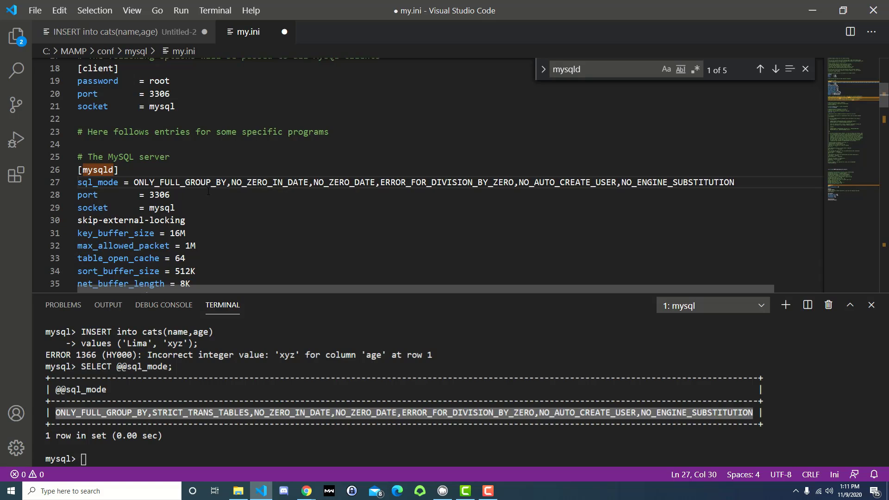
key("ctrl+s")
type("SELECT @@sql_mode;")
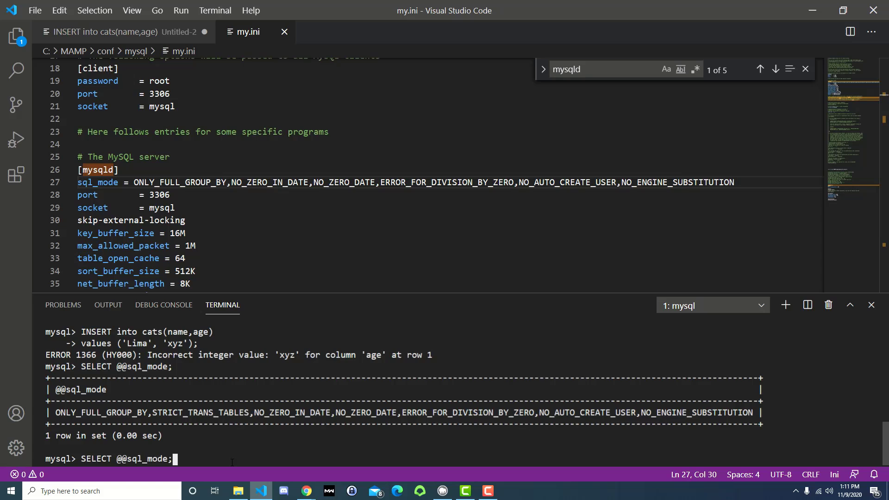
key("Return")
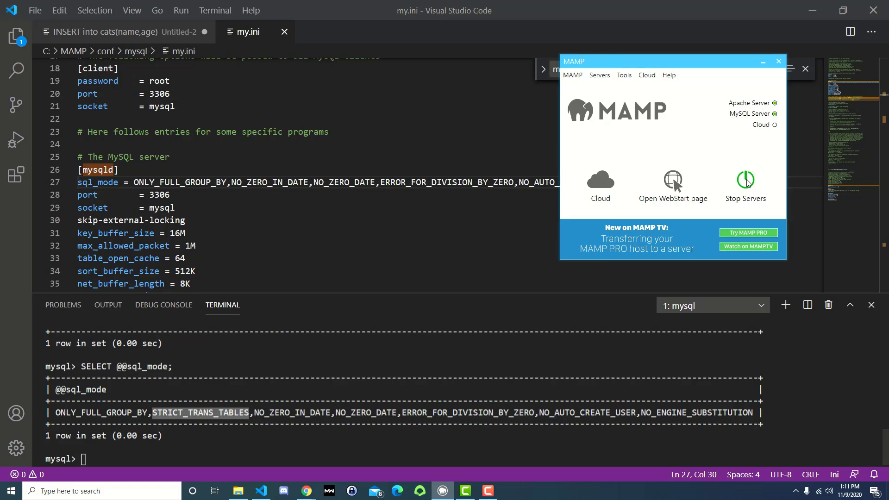
Stop and restart the MAMP Apache and MySQL servers so the edited my.ini loads
left_click(746, 180)
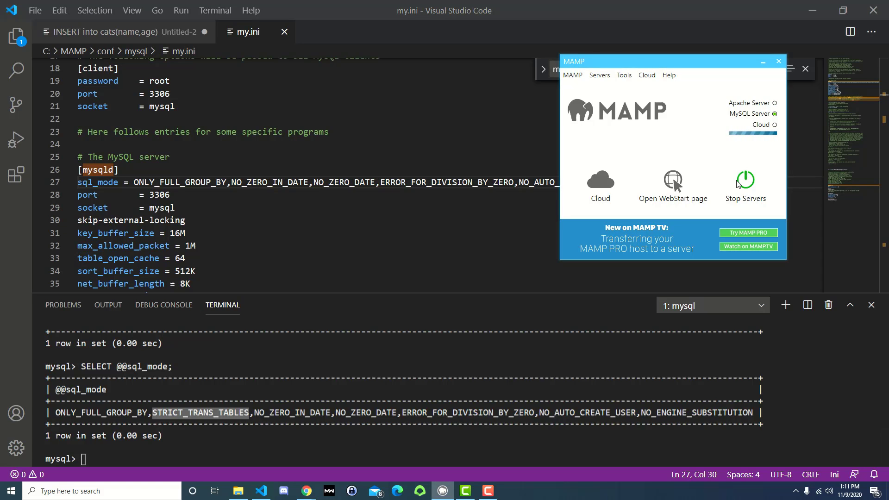
mouse_move(734, 214)
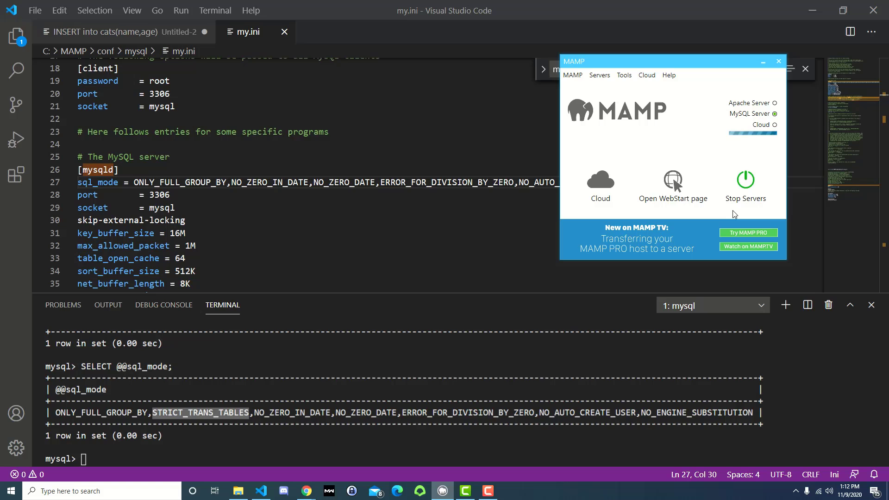
left_click(746, 184)
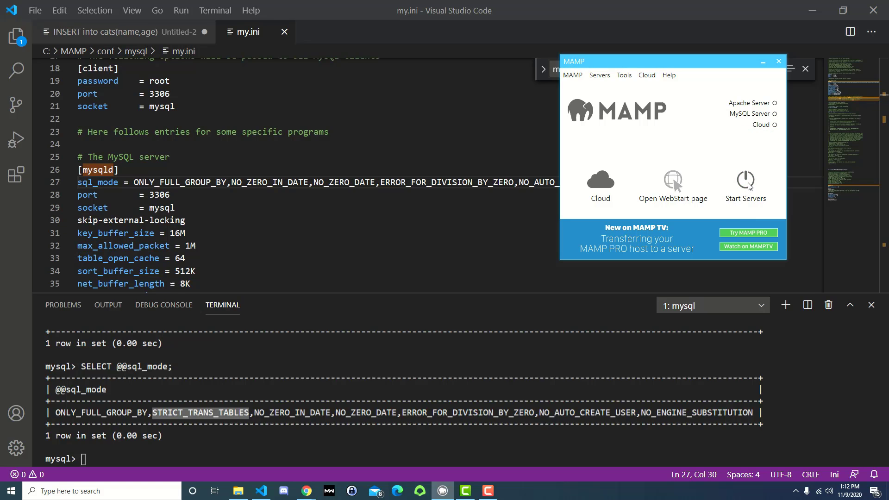
left_click(745, 184)
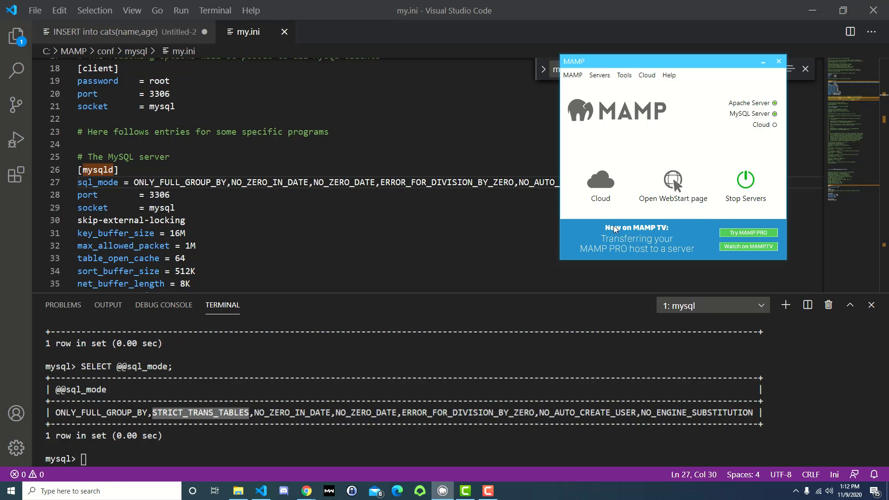
mouse_move(377, 438)
type("SELECT @@sql_mode;")
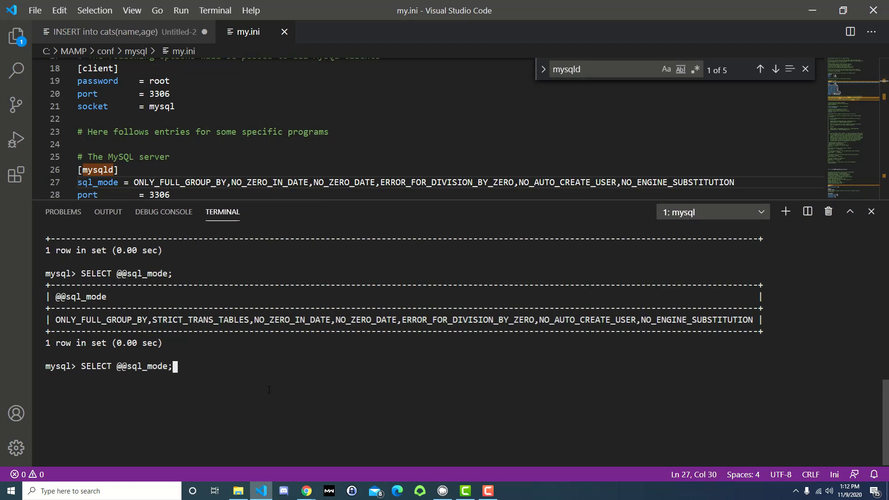
key("Return")
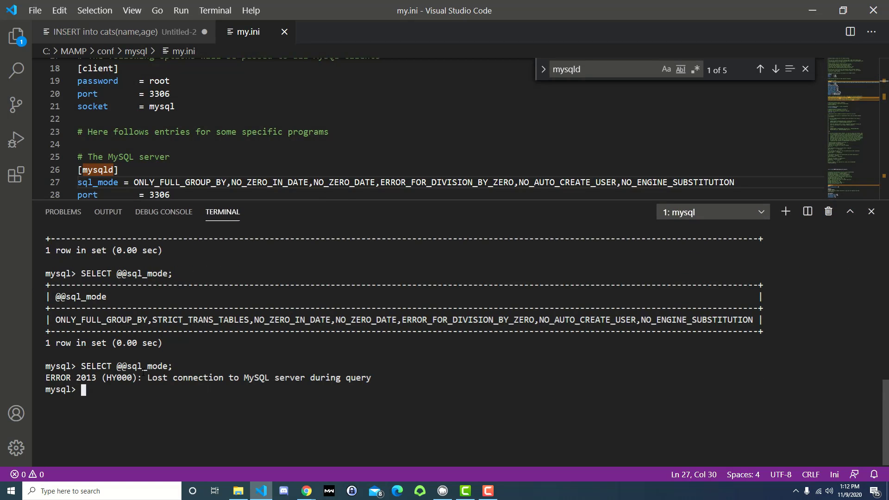
type("exit")
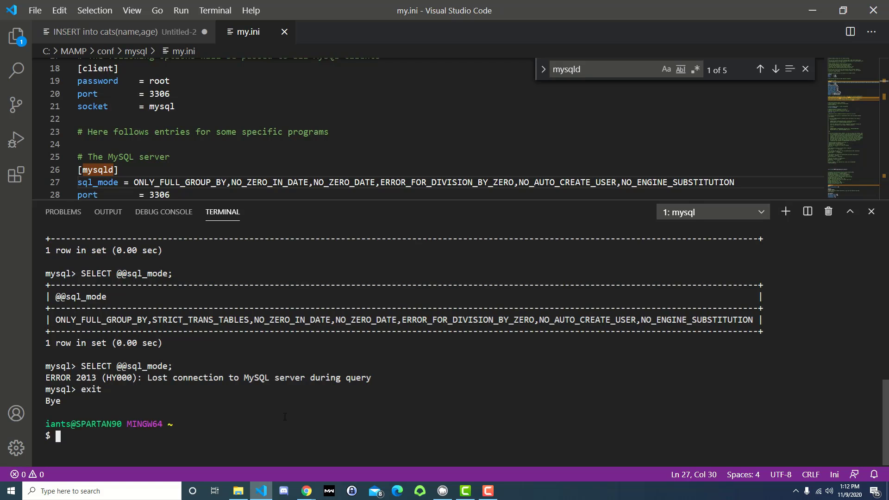
key("Return")
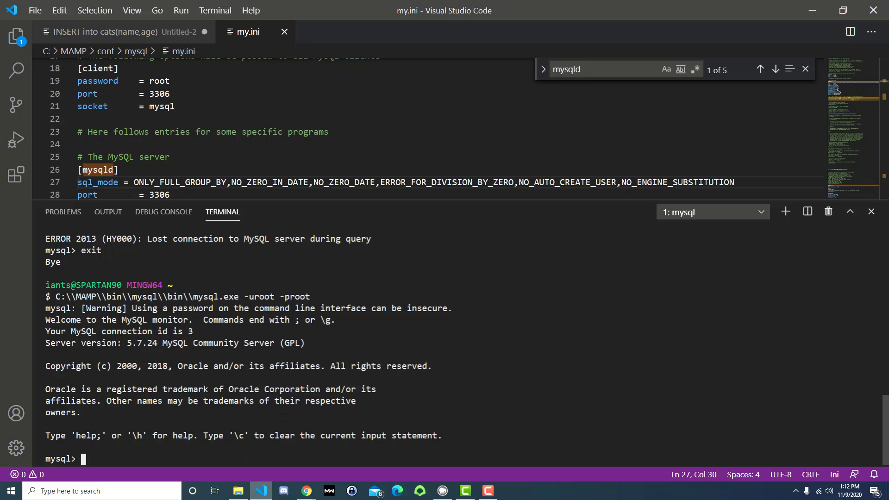
type("SELECT")
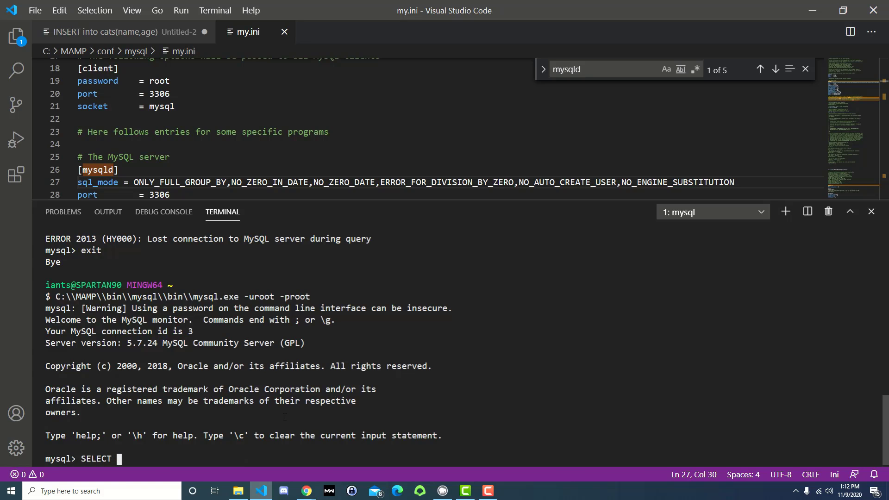
type("@@sql_mode;")
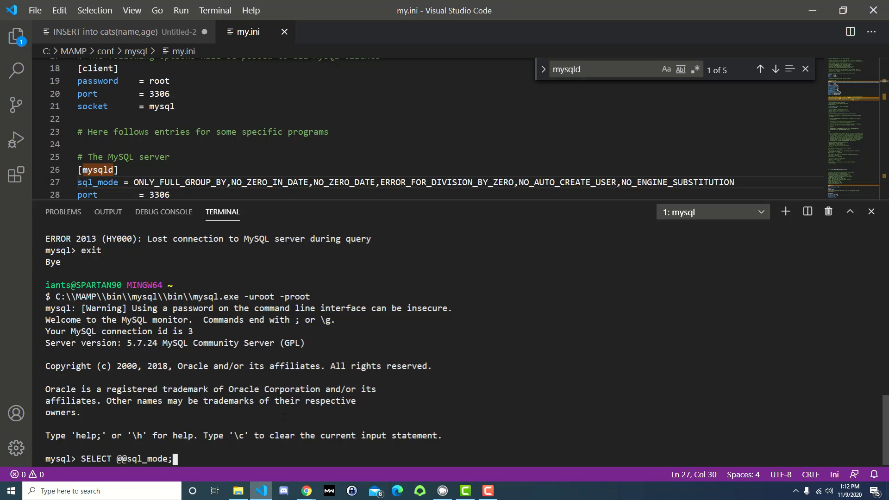
key("Return")
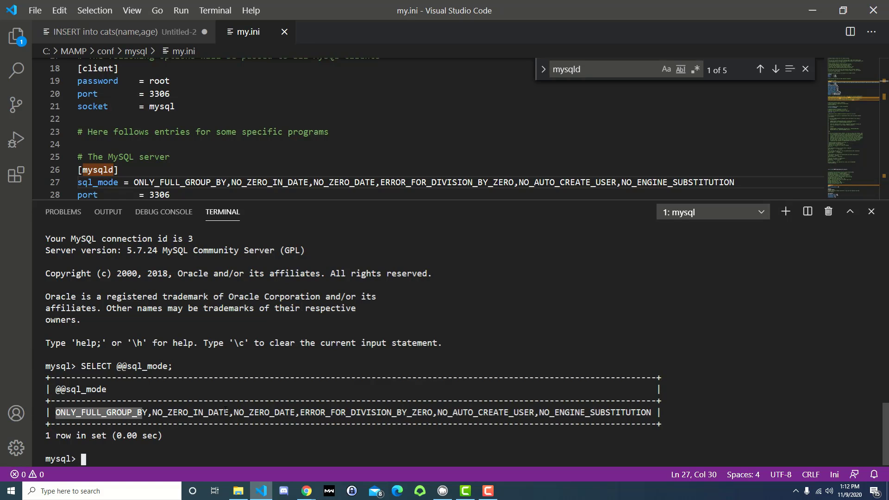
key("alt+tab")
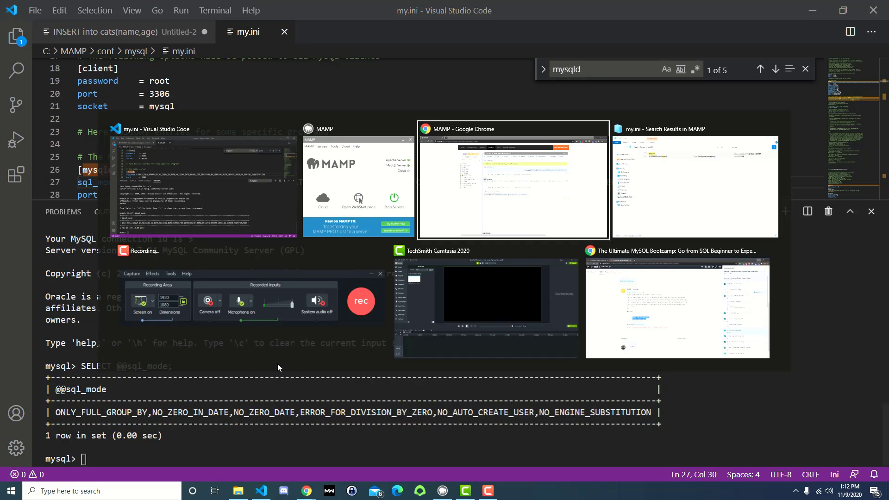
left_click(513, 179)
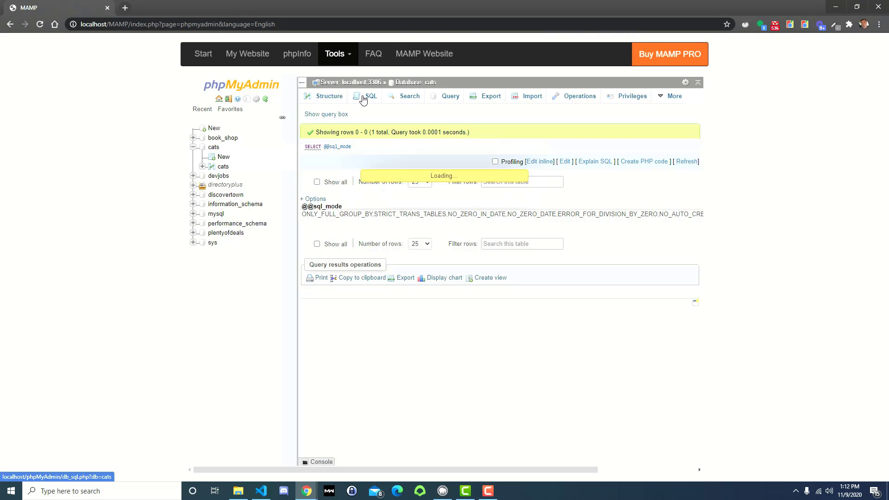
left_click(370, 96)
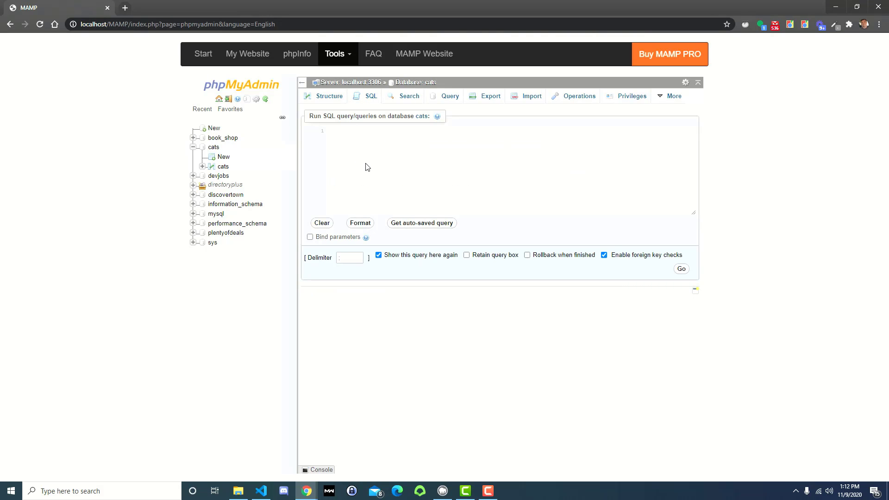
type("SELECT @@sql_mode;")
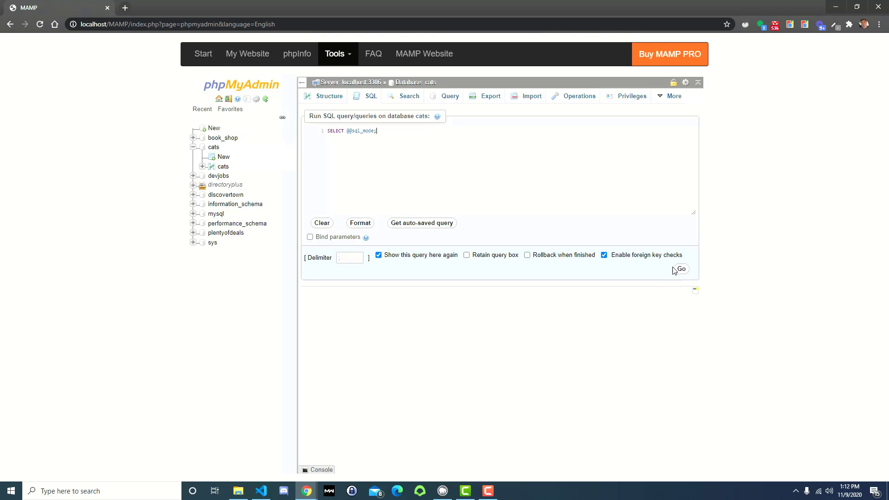
left_click(679, 269)
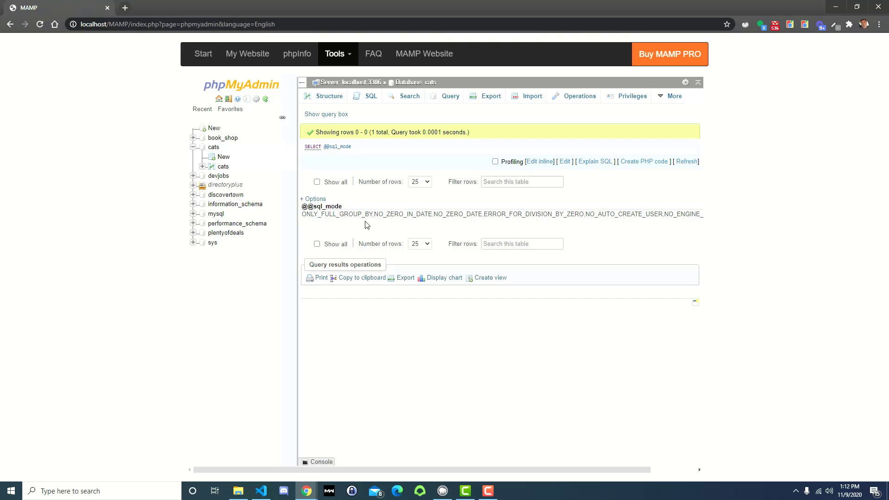
mouse_move(375, 194)
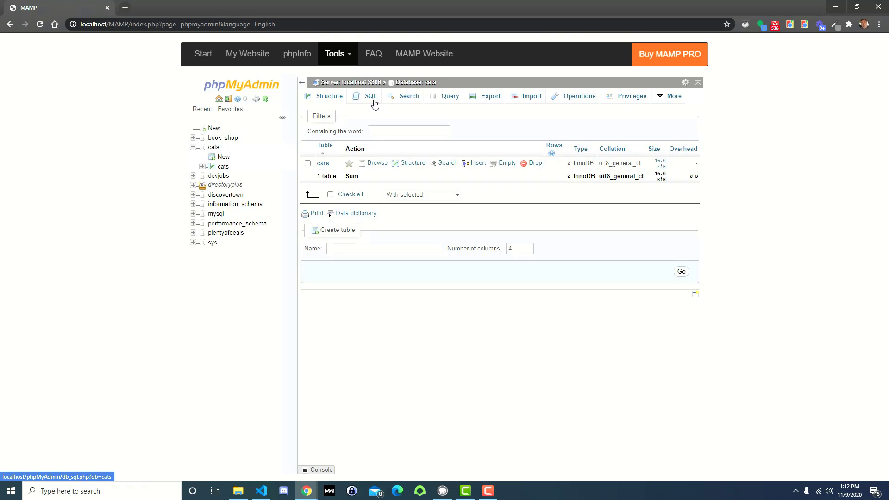
Copy the Lima INSERT with age 'xyz' from VS Code and run it in phpMyAdmin, inserting one row with a warning
left_click(260, 491)
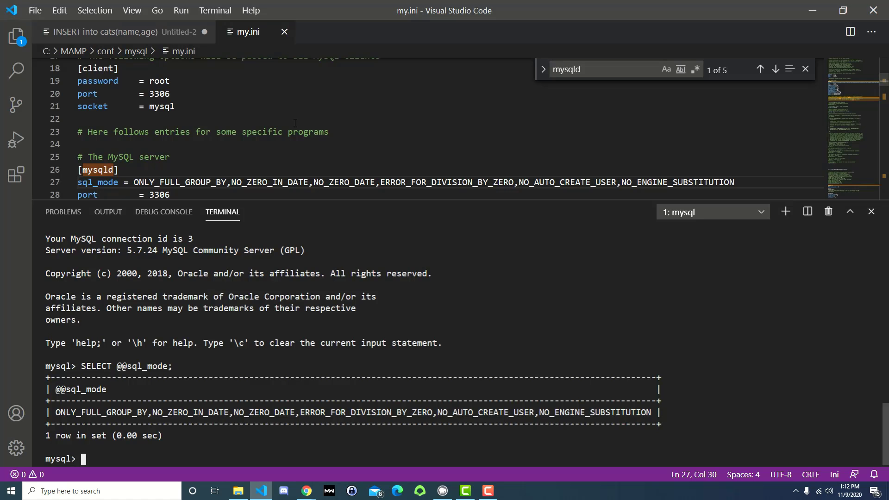
left_click(113, 31)
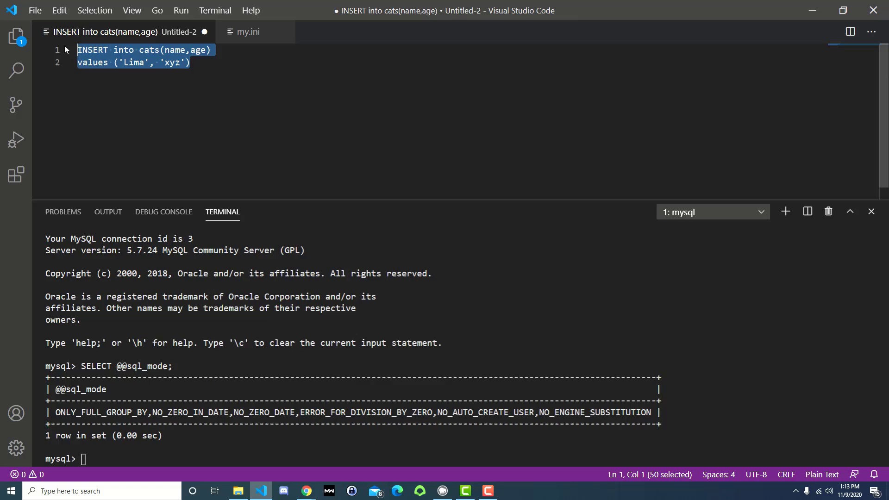
left_click(305, 491)
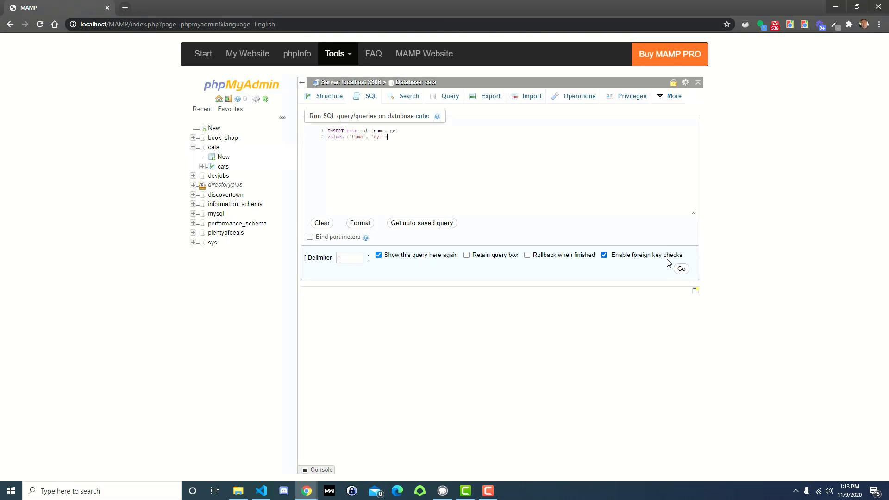
left_click(680, 268)
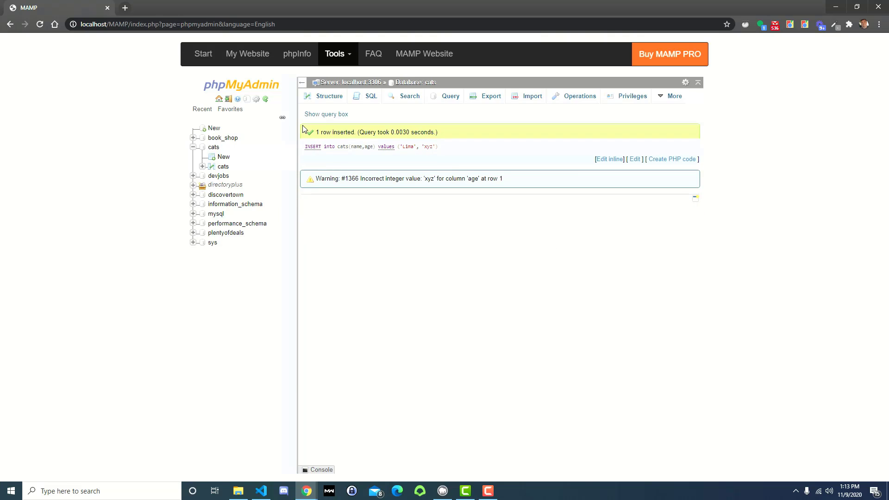
mouse_move(309, 183)
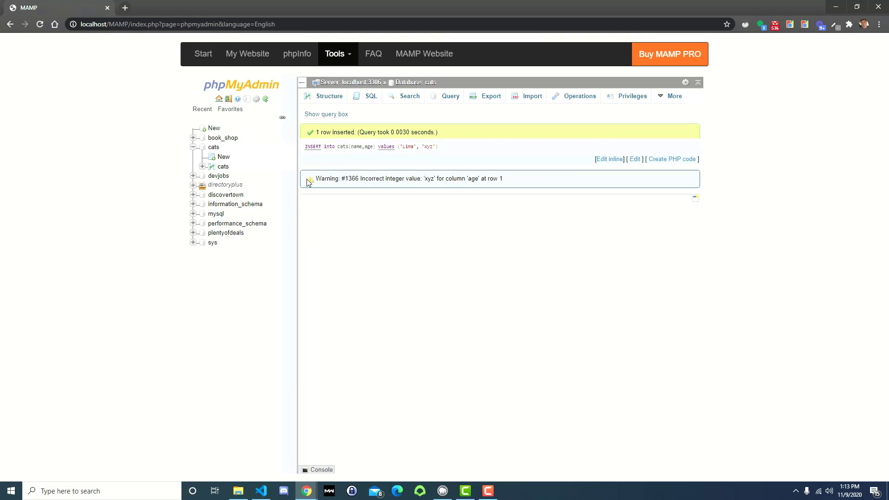
mouse_move(511, 182)
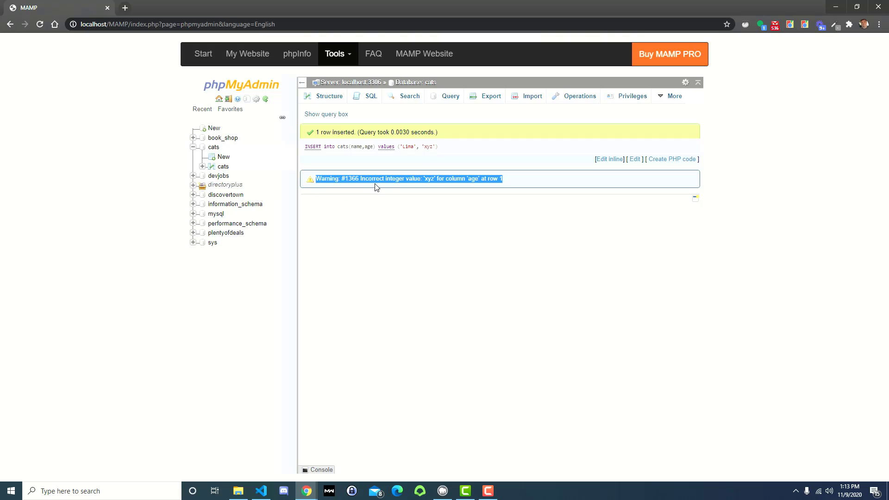
mouse_move(431, 191)
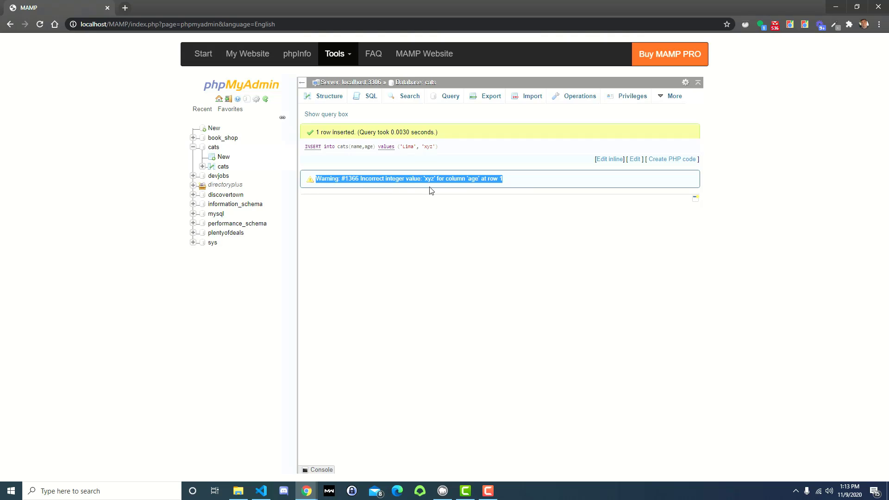
mouse_move(505, 190)
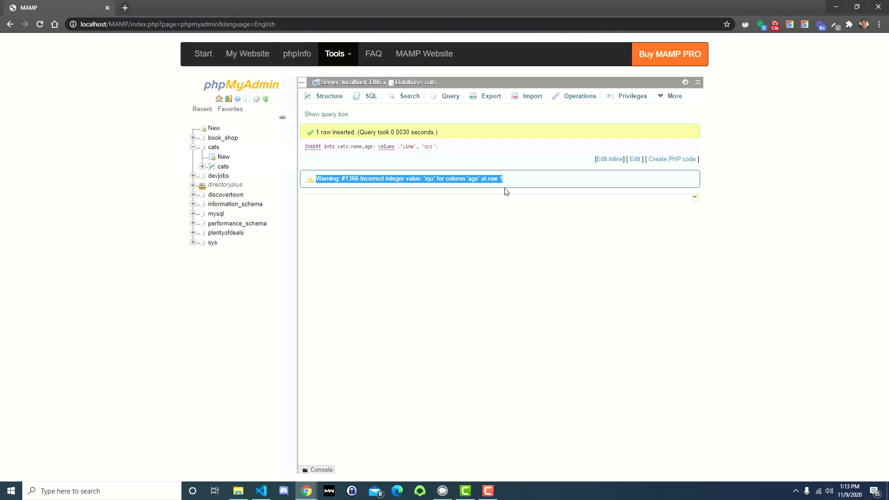
Browse the cats table rows, showing Lima with age 0
left_click(223, 165)
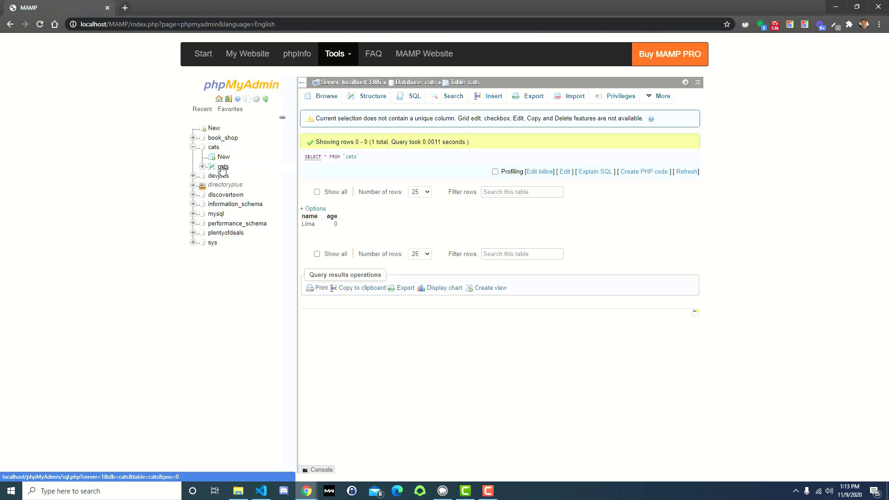
mouse_move(302, 240)
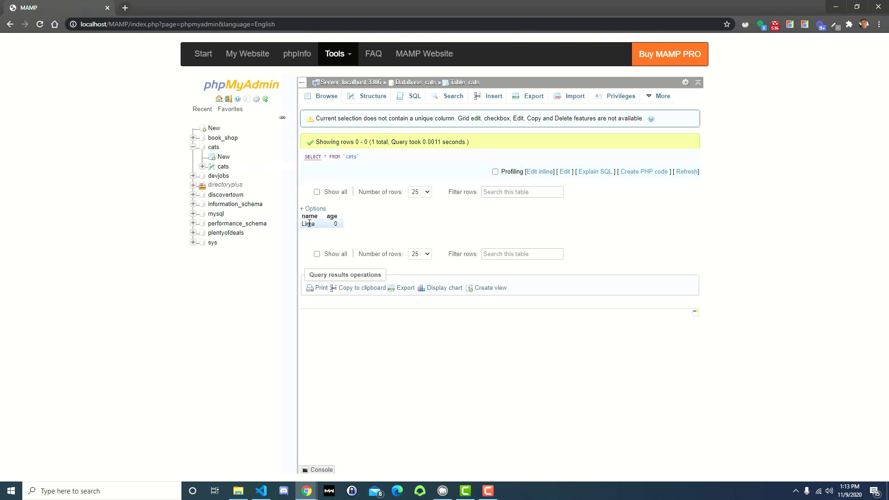
mouse_move(334, 226)
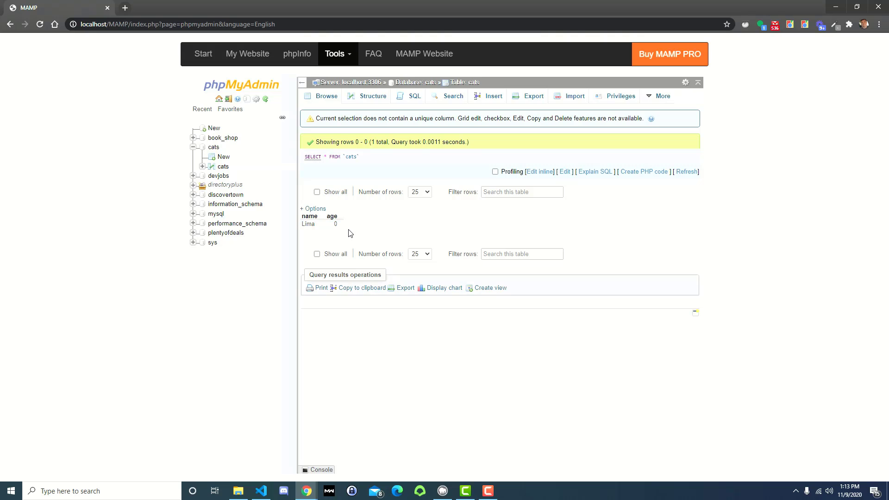
mouse_move(396, 269)
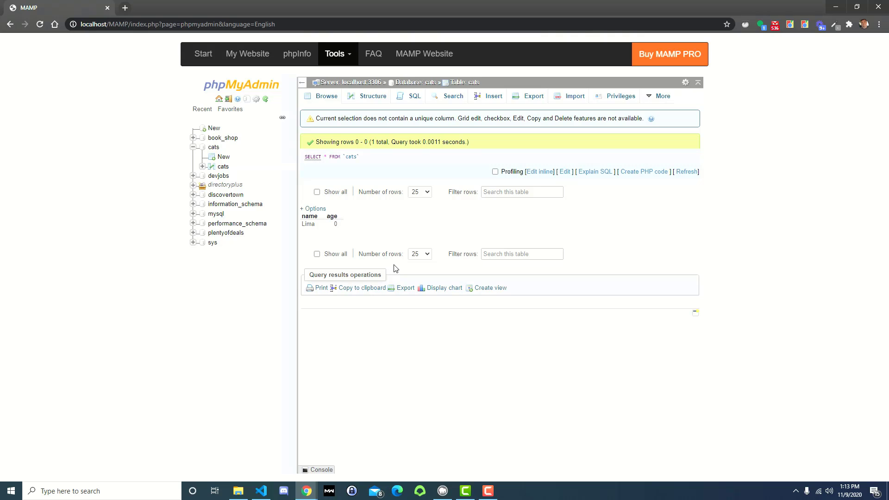
mouse_move(282, 491)
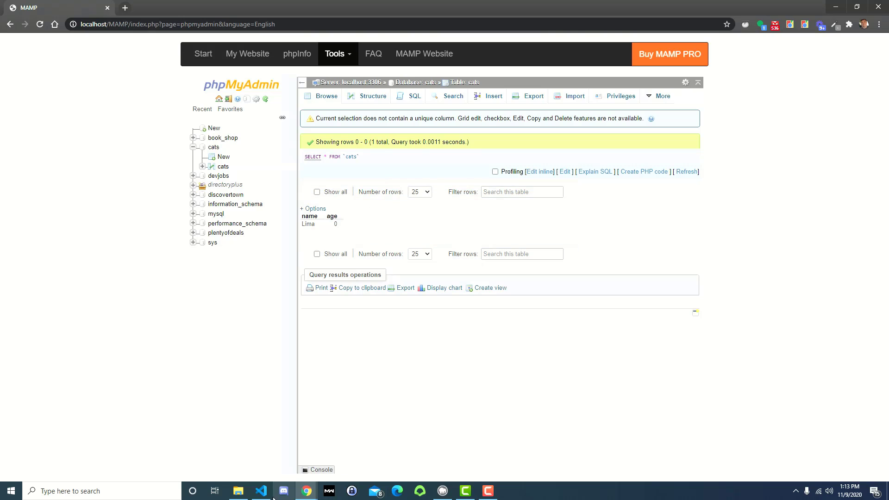
left_click(260, 490)
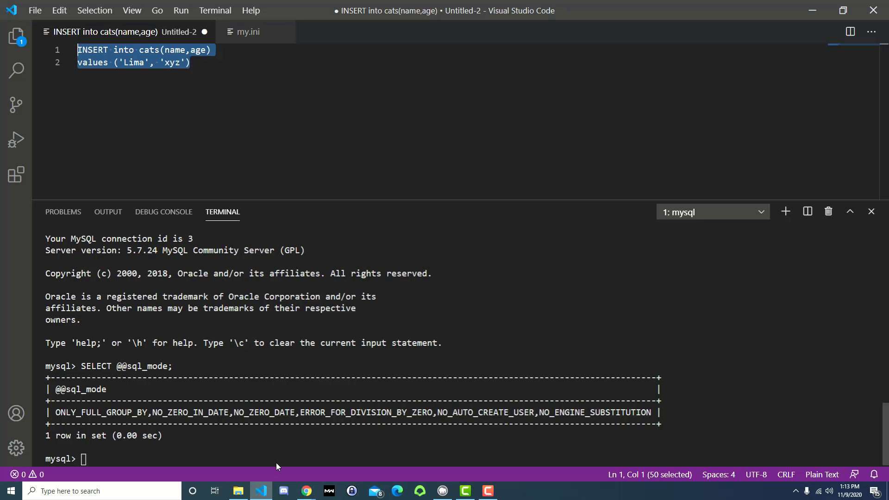
mouse_move(272, 437)
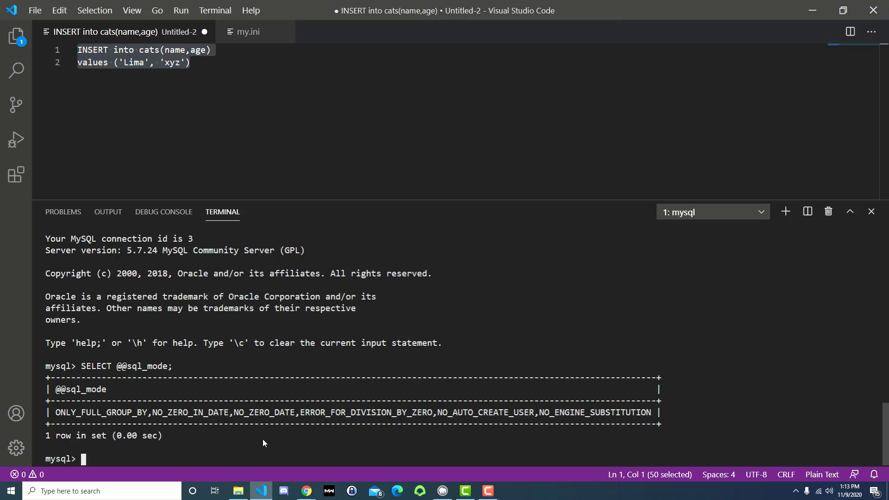
type("exit")
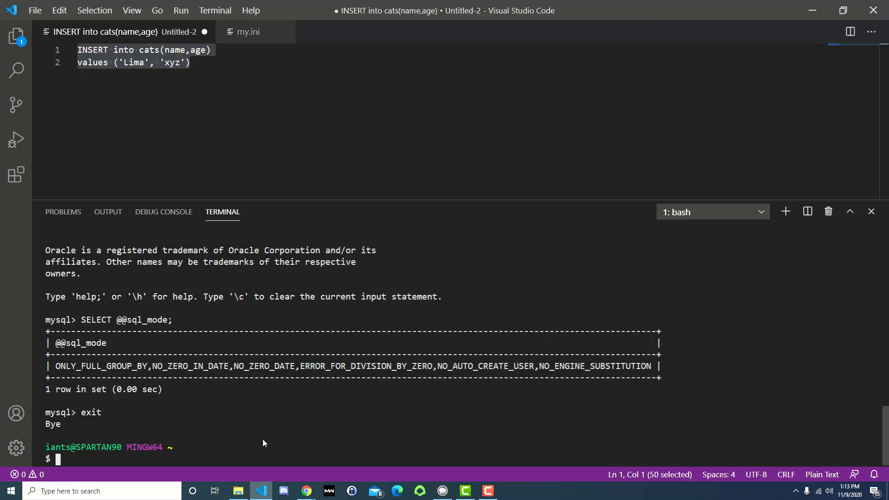
type("C:/MAMP/bi")
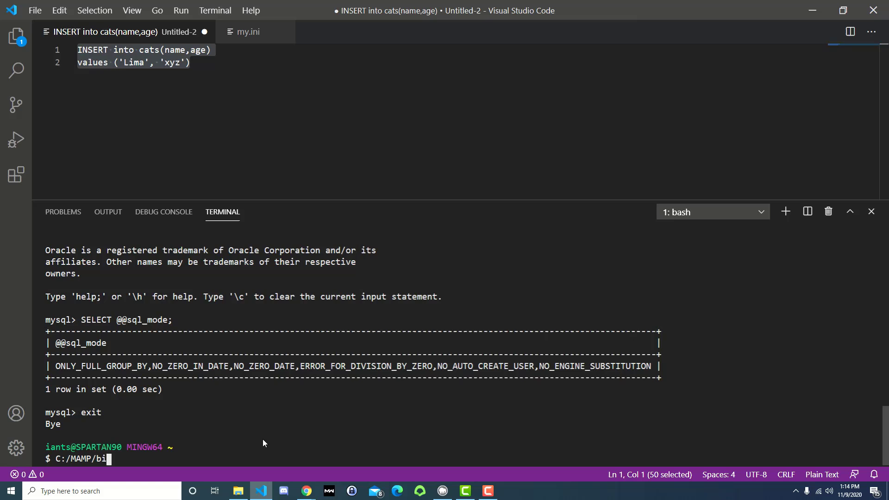
type("n/mysql/bin")
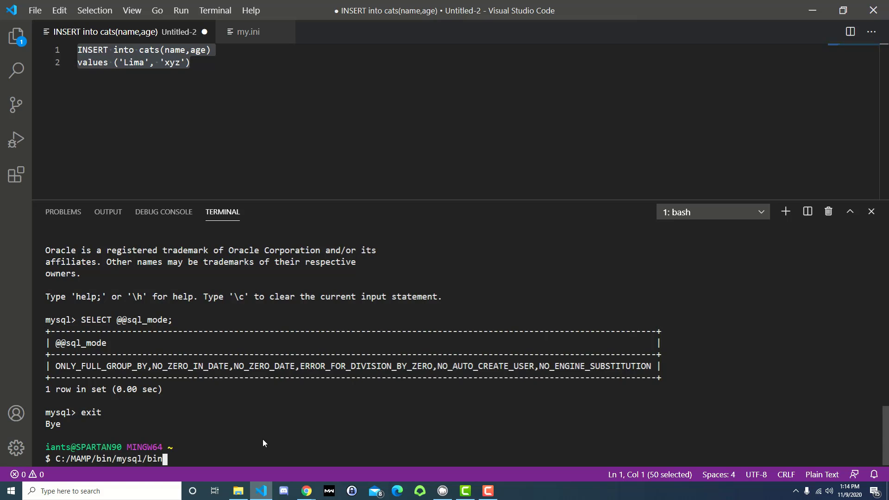
type("/mysql.exe")
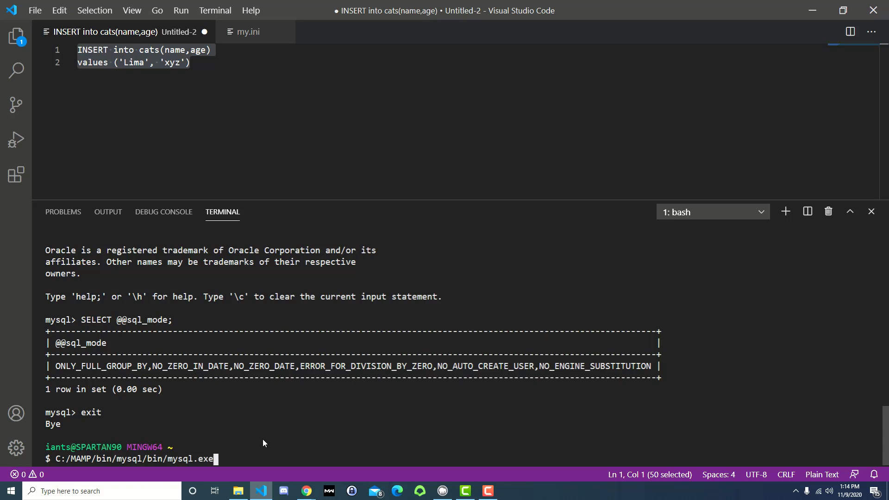
type("-u")
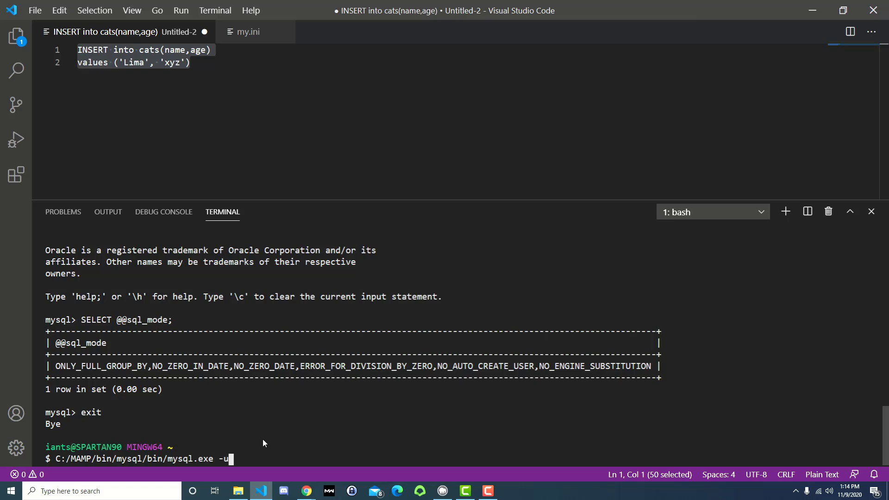
type("root -")
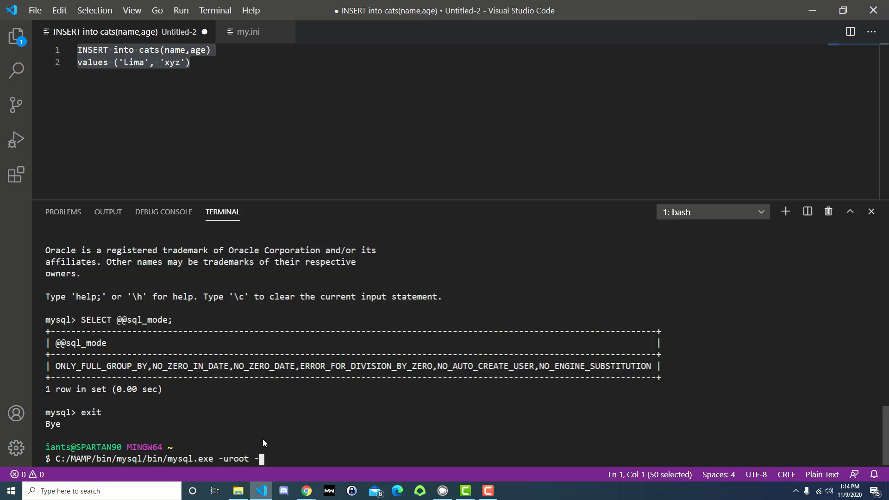
type("proot")
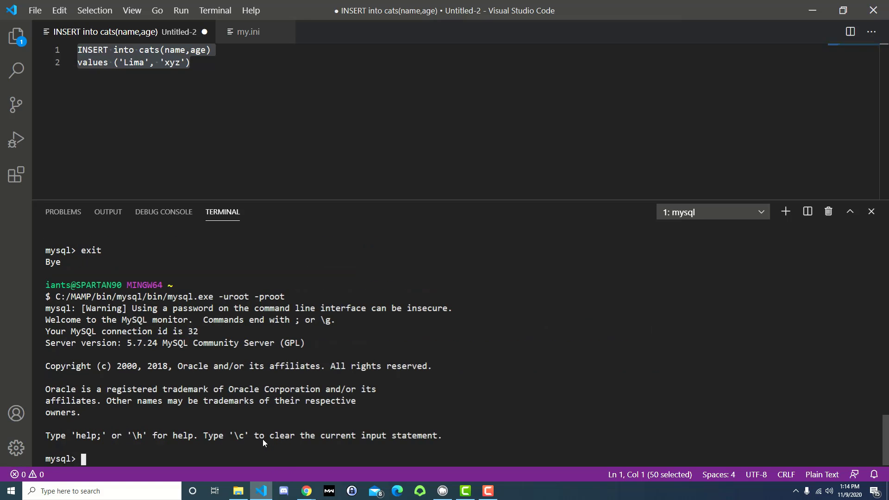
mouse_move(172, 457)
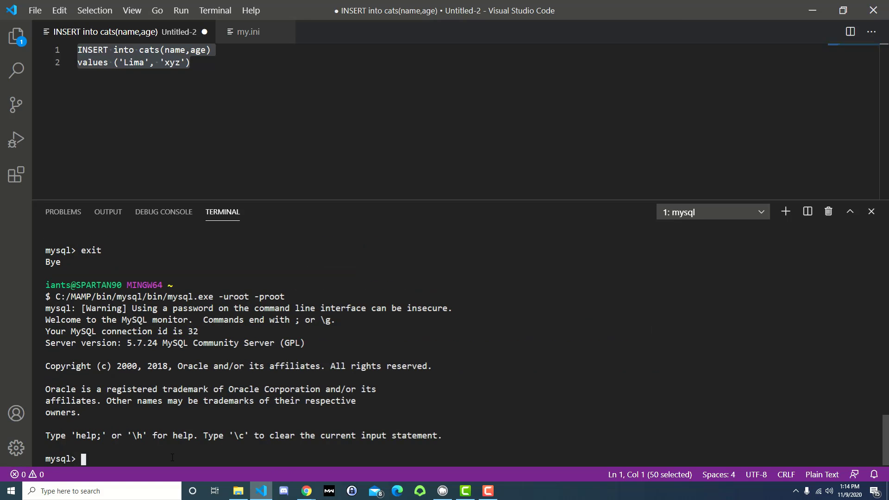
Run SHOW DATABASES; and switch to the cats database
type("show databases;")
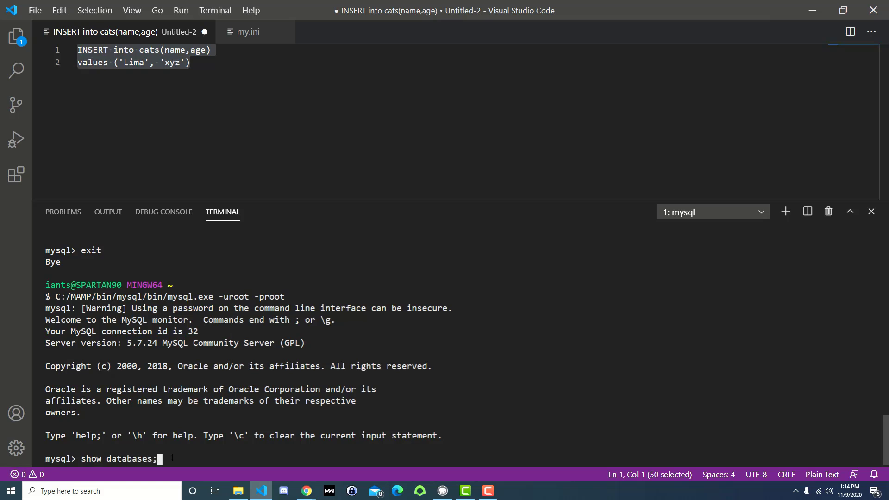
key("Return")
type("use cats")
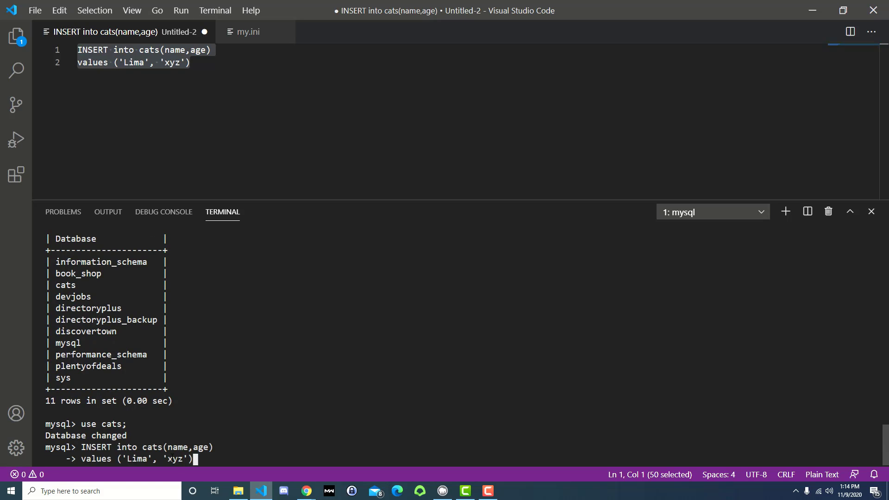
type(";")
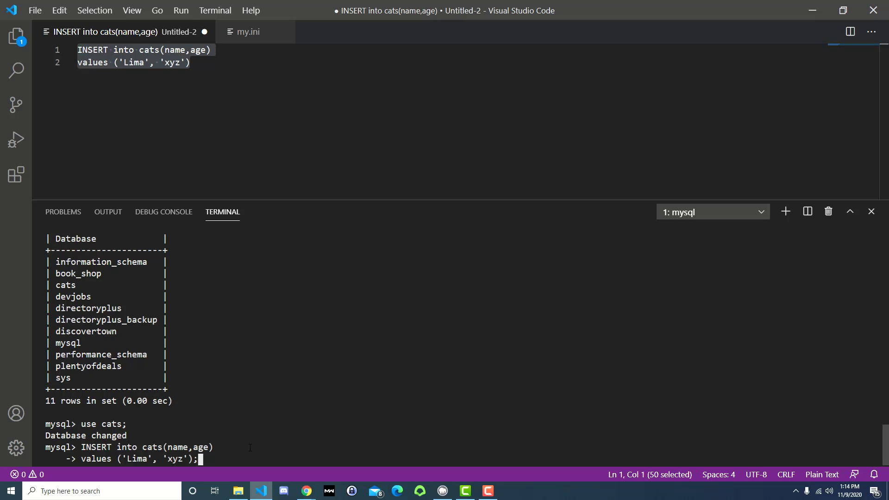
Insert Lima with age 'xyz' into cats, getting Query OK with one warning
left_click(307, 491)
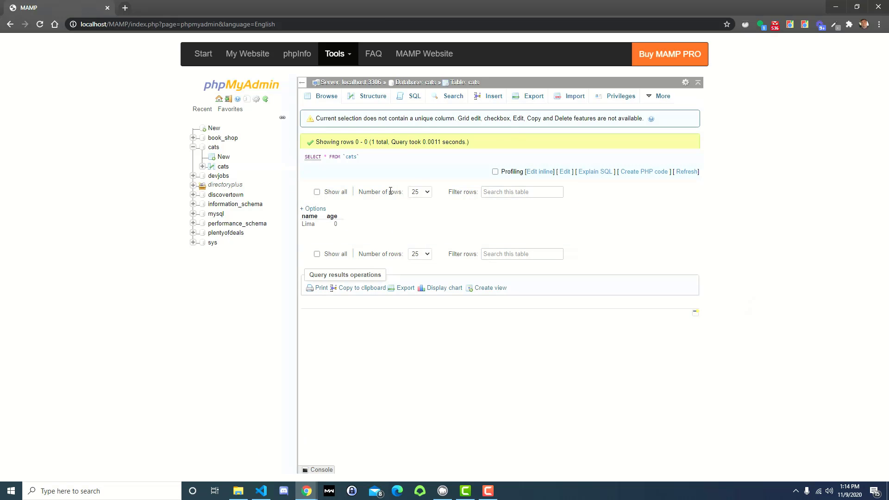
left_click(260, 491)
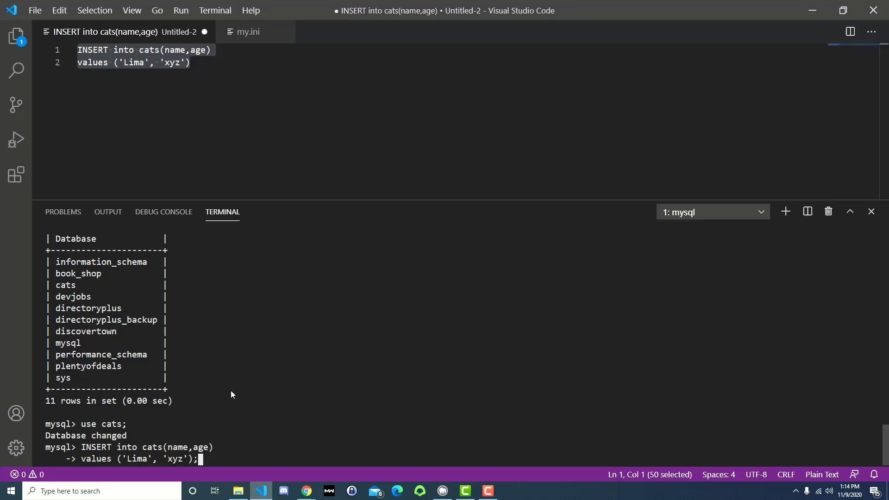
mouse_move(239, 465)
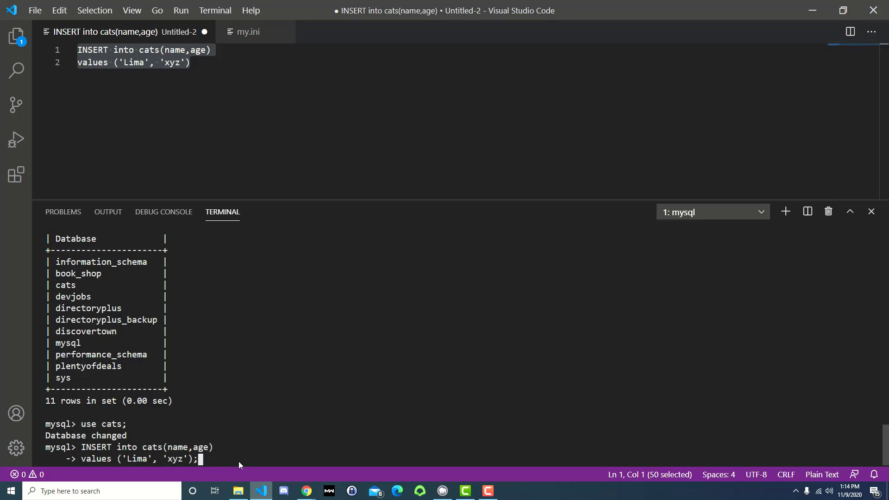
key("Return")
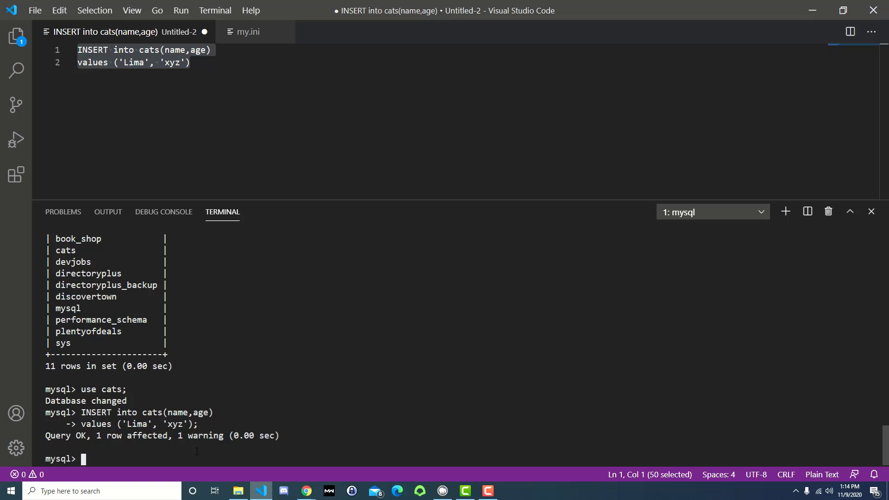
Run SHOW WARNINGS; then SELECT * FROM cats; showing both Lima rows with age 0
type("SHOW WARNING")
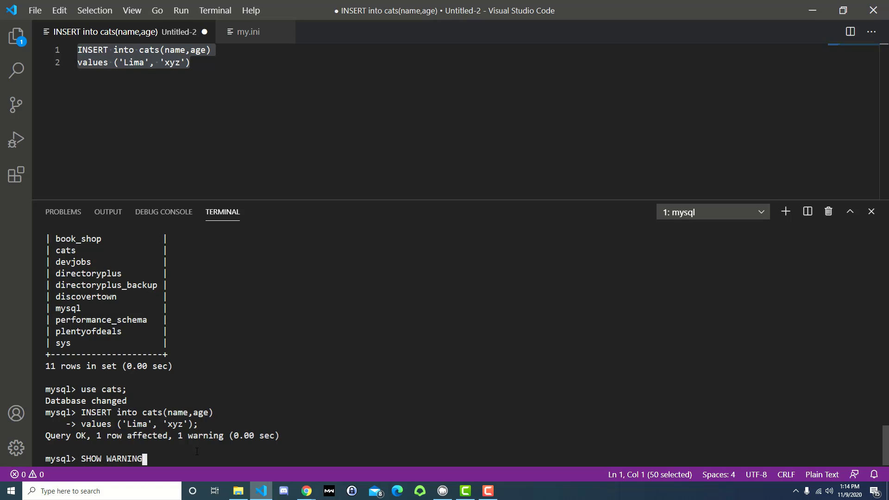
key("Return")
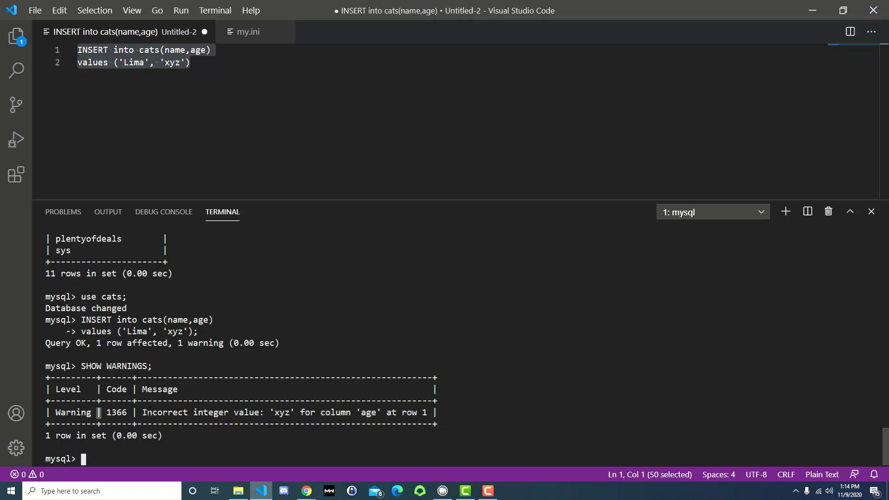
type("S")
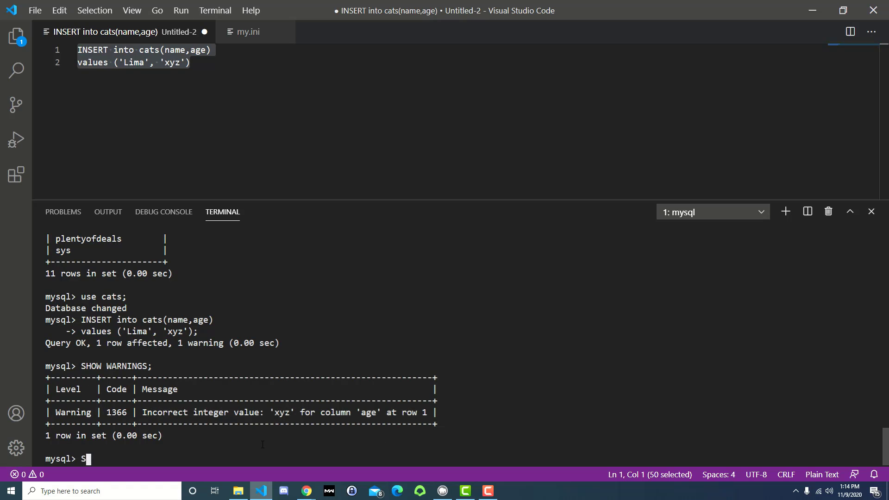
type("ELECT * FROM cats;")
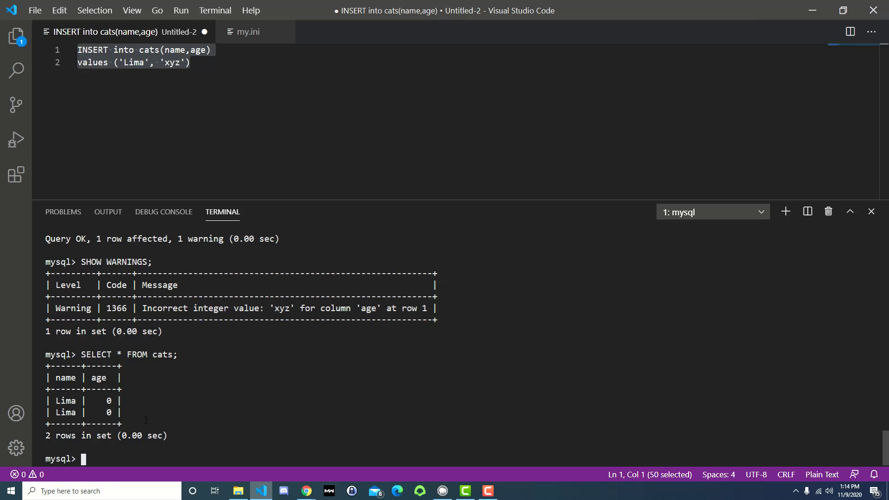
Empty the table with DELETE FROM cats; and return to my.ini
type("DELETE FROM cats;")
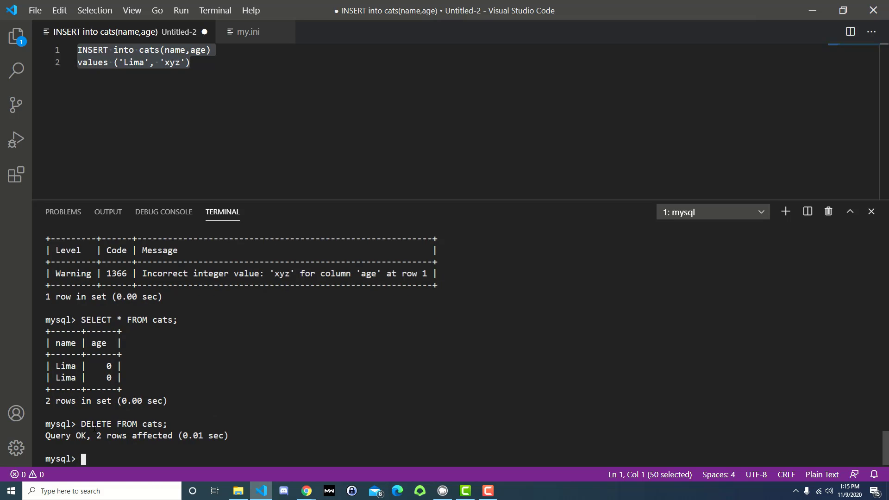
mouse_move(321, 355)
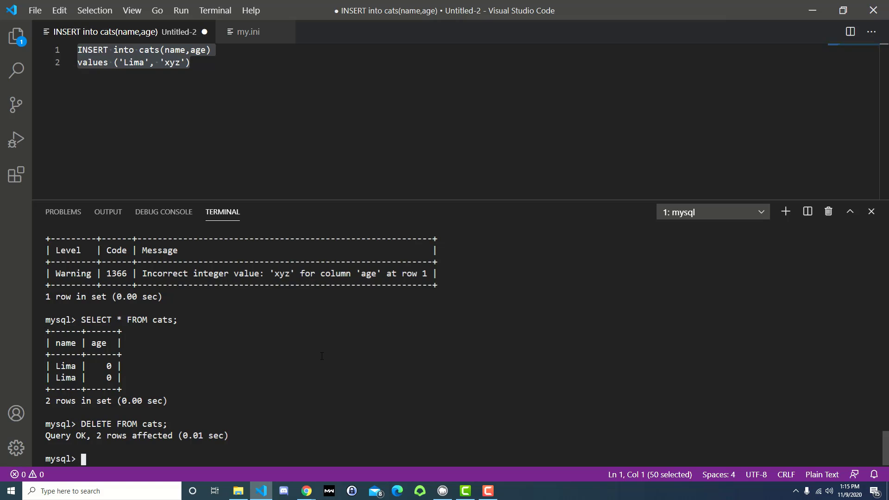
left_click(248, 32)
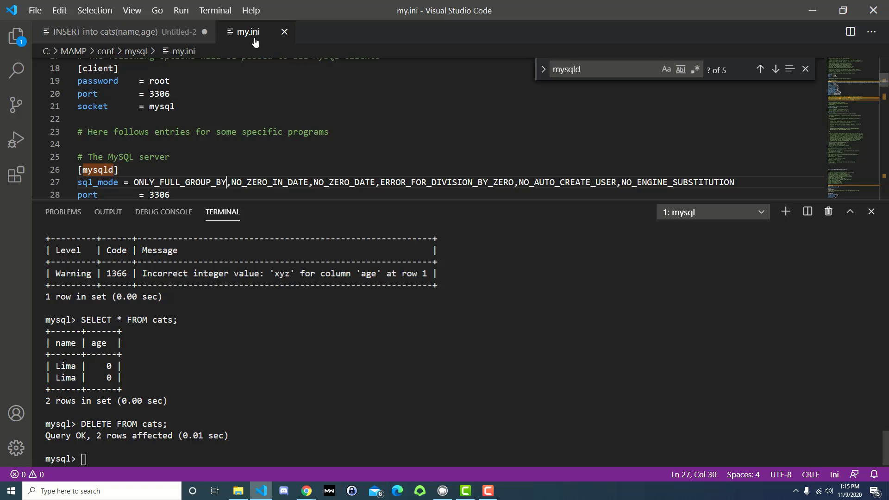
Scroll to the [mysqld] section and select the sql_mode line lacking STRICT_TRANS_TABLES
scroll("down", 3)
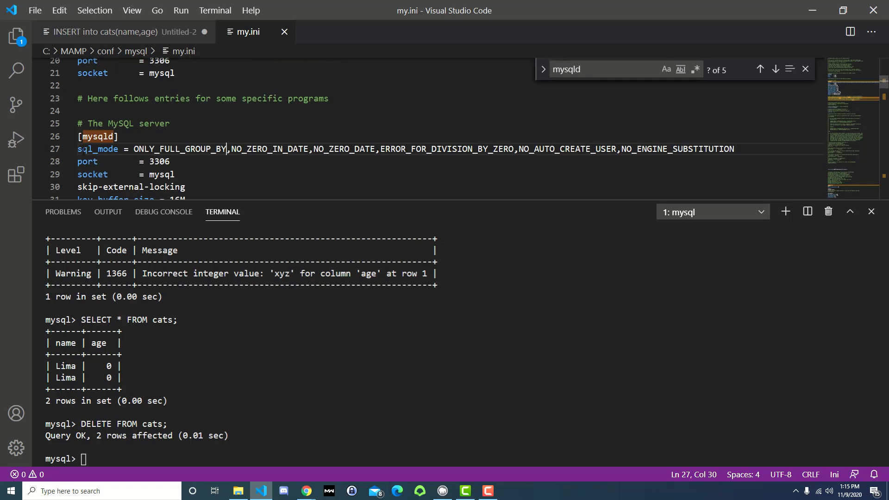
double_click(724, 148)
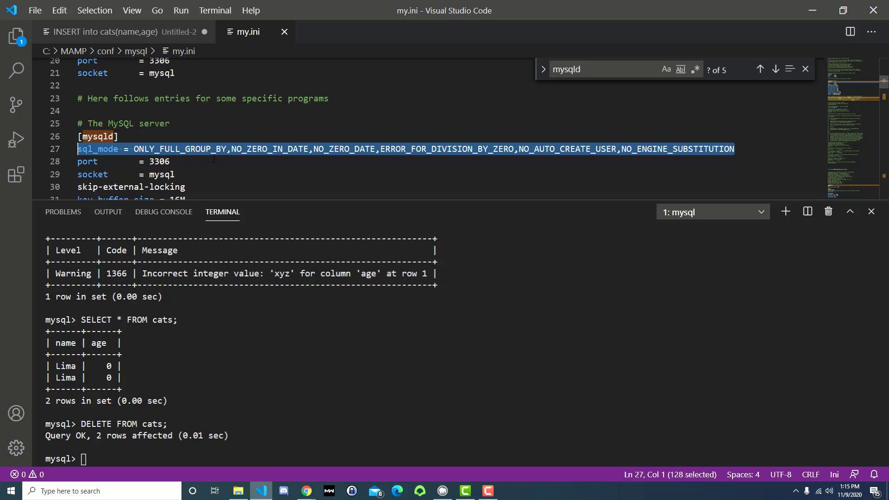
mouse_move(157, 10)
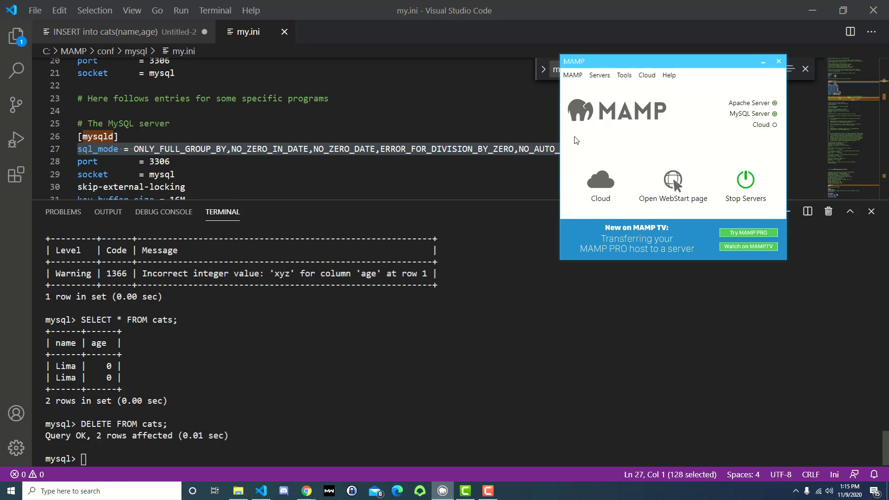
mouse_move(667, 172)
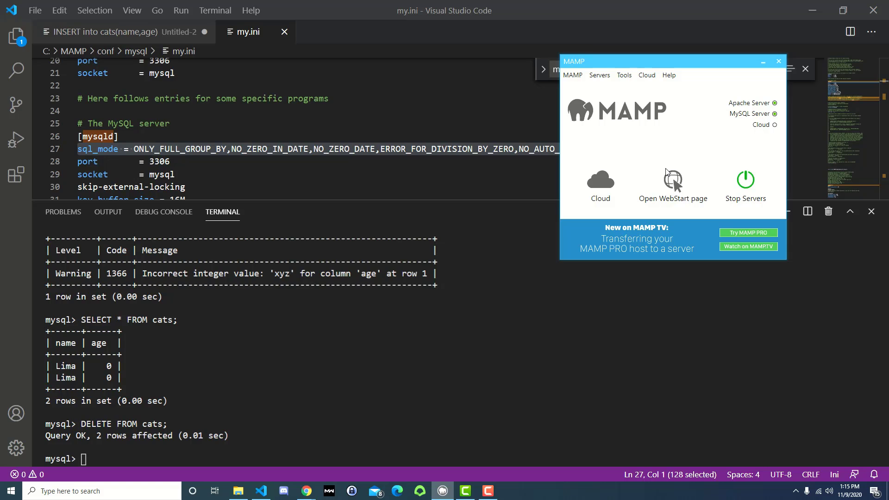
mouse_move(284, 393)
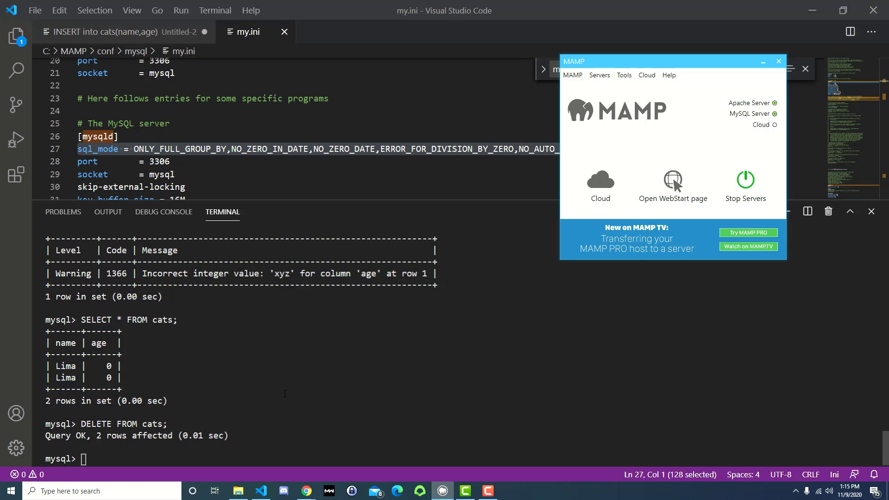
Minimize the MAMP window and bring the phpMyAdmin tab with Lima aged 0 back in front
left_click(778, 61)
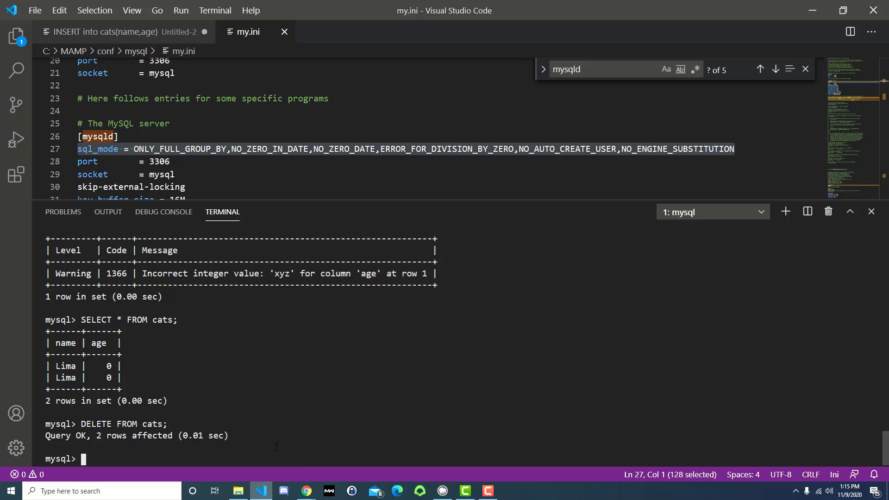
mouse_move(306, 491)
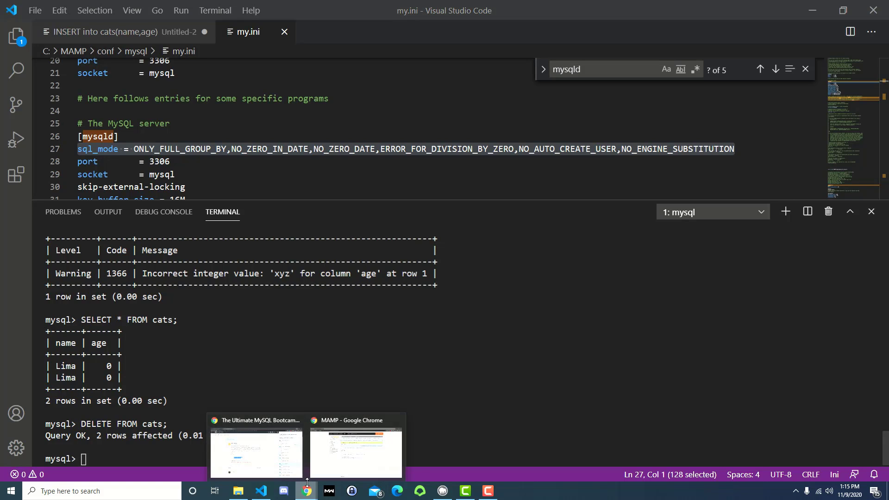
left_click(355, 454)
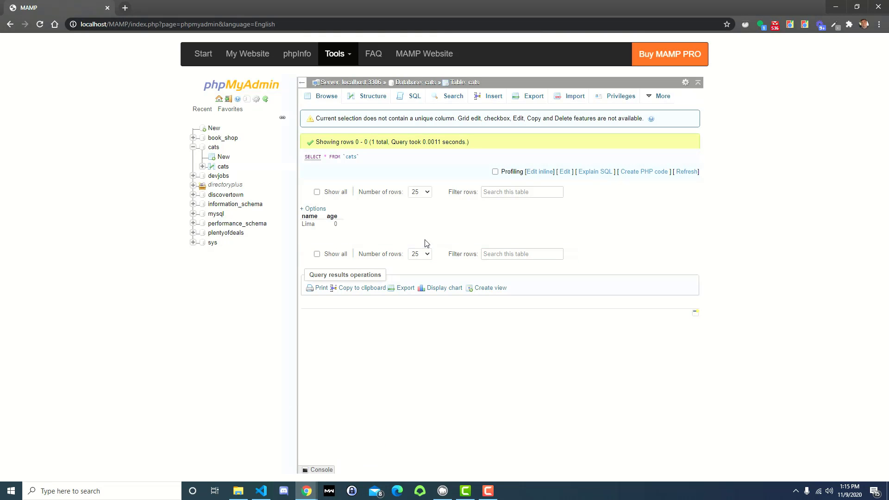
mouse_move(418, 229)
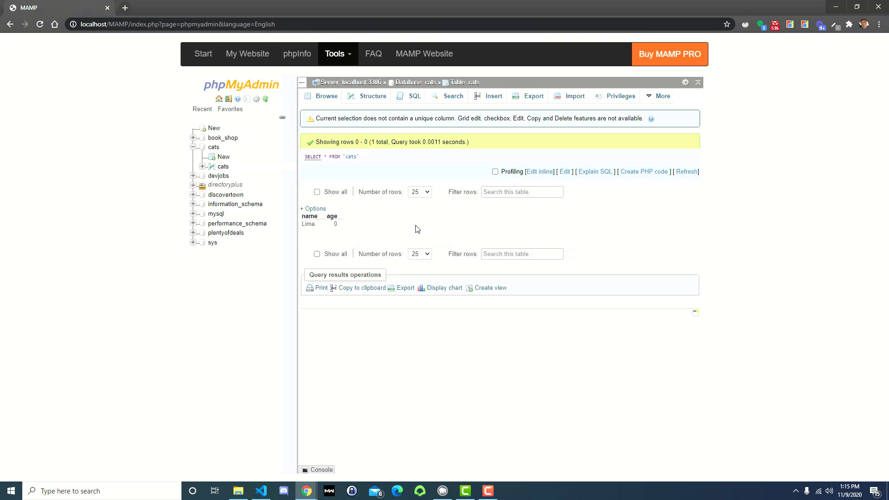